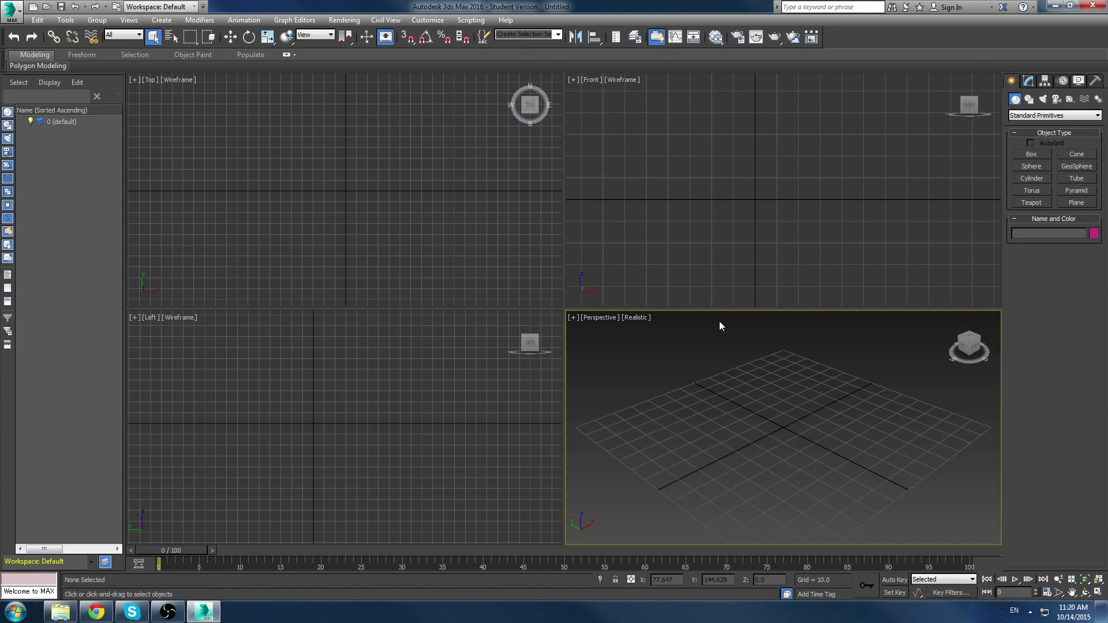
Switch the active view between Left, Perspective and Front, then reopen Perspective's general options menu
left_click(374, 373)
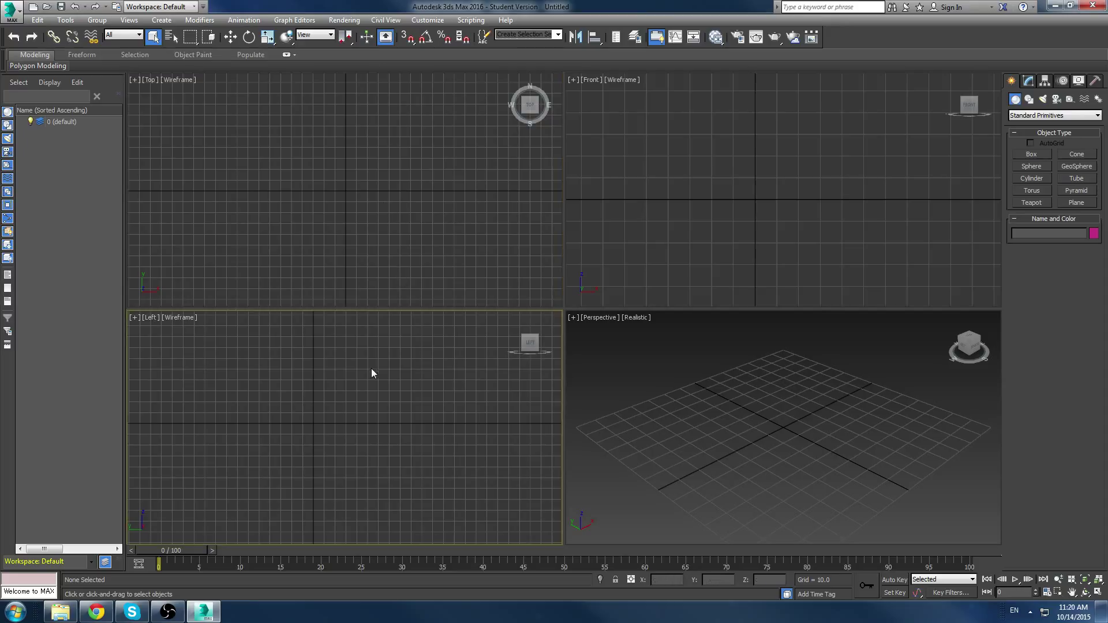
left_click(665, 378)
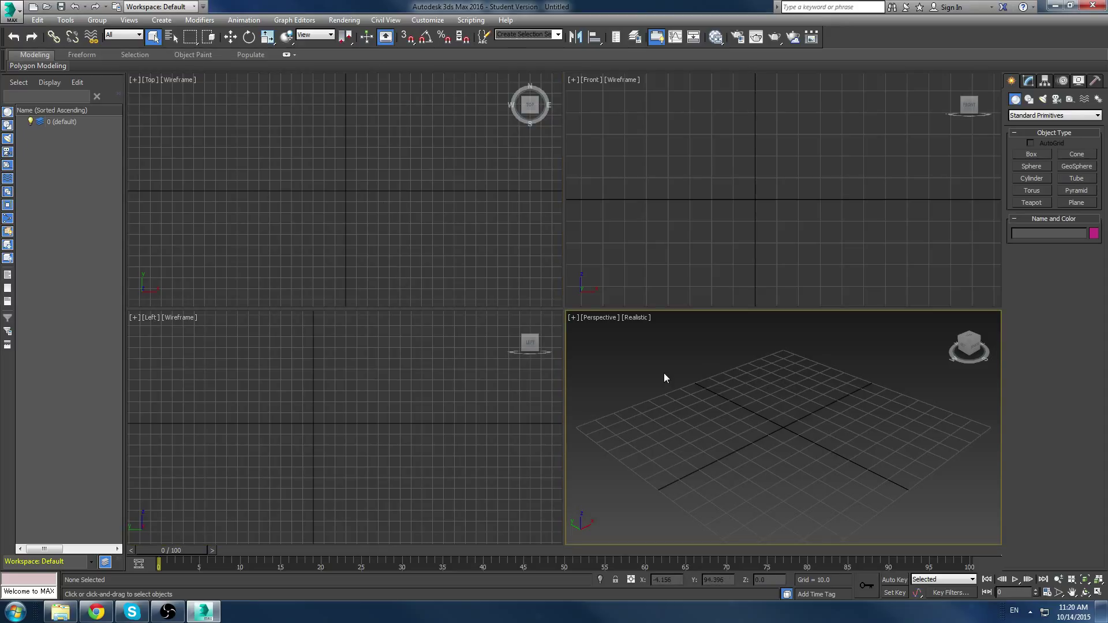
mouse_move(772, 386)
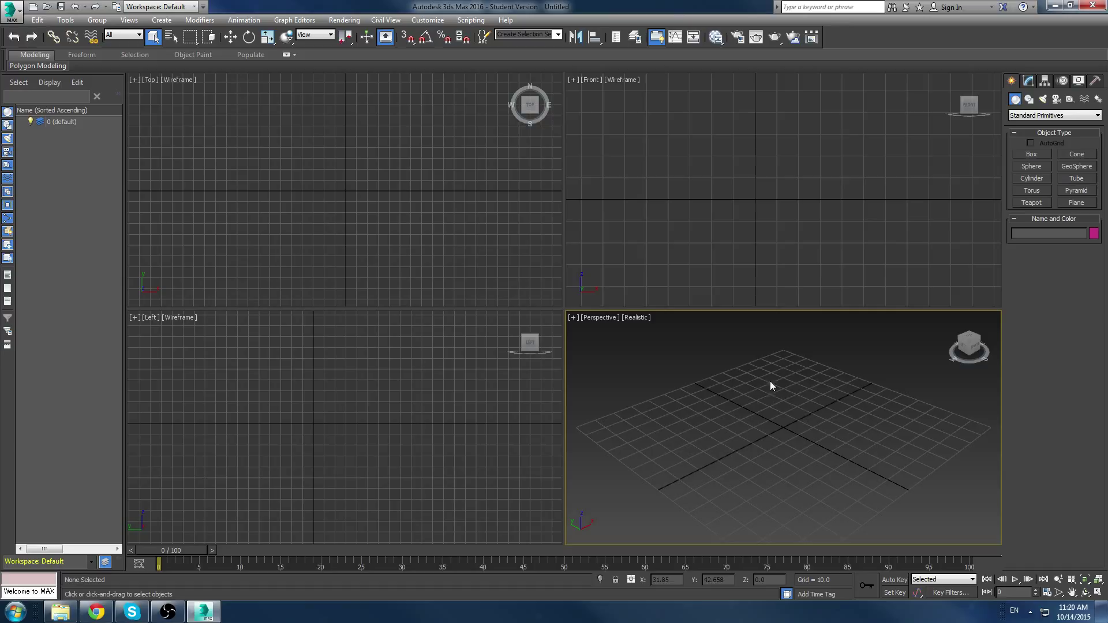
mouse_move(811, 416)
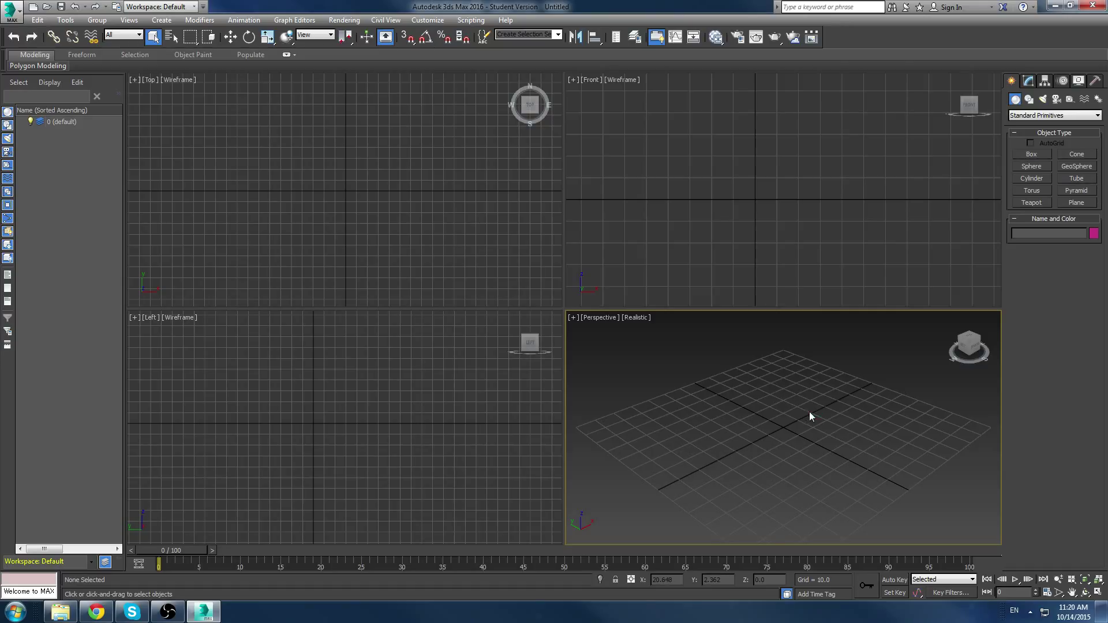
mouse_move(798, 405)
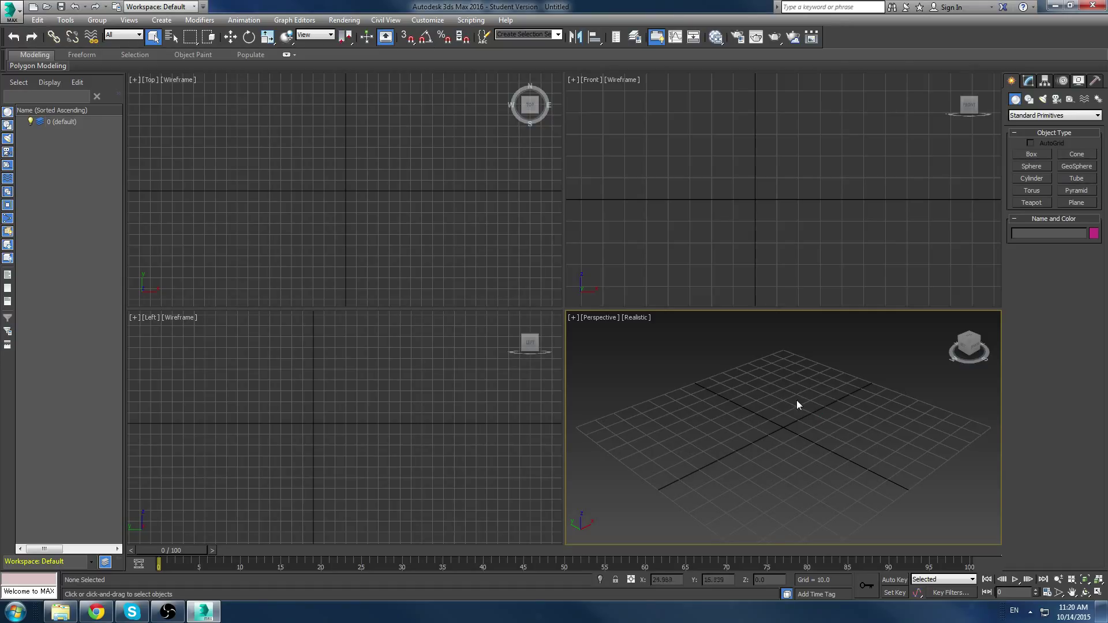
mouse_move(817, 411)
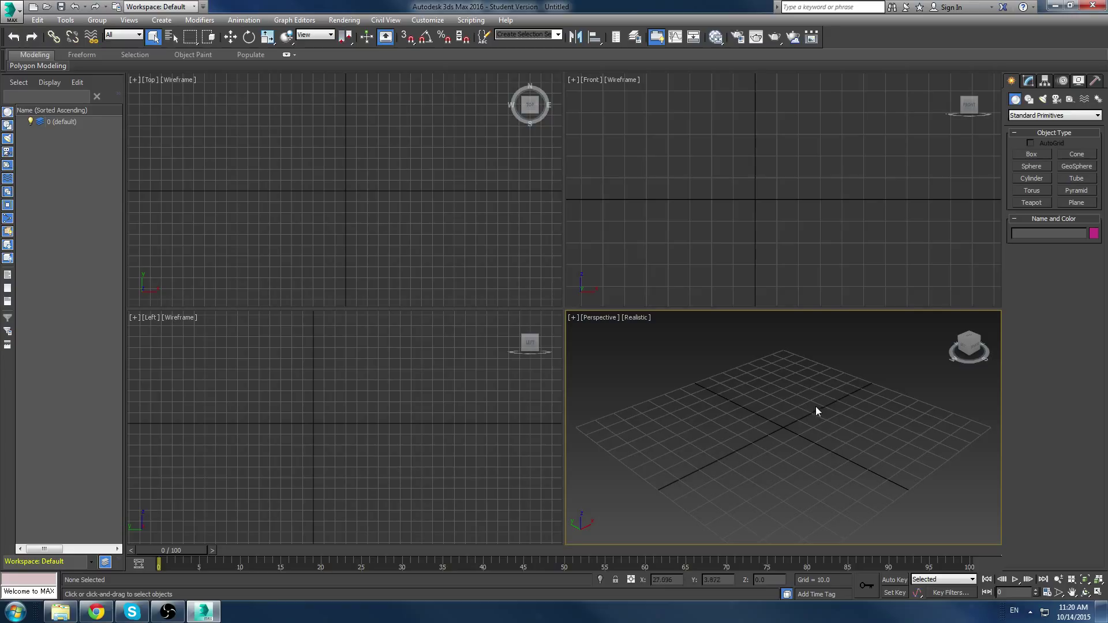
mouse_move(803, 422)
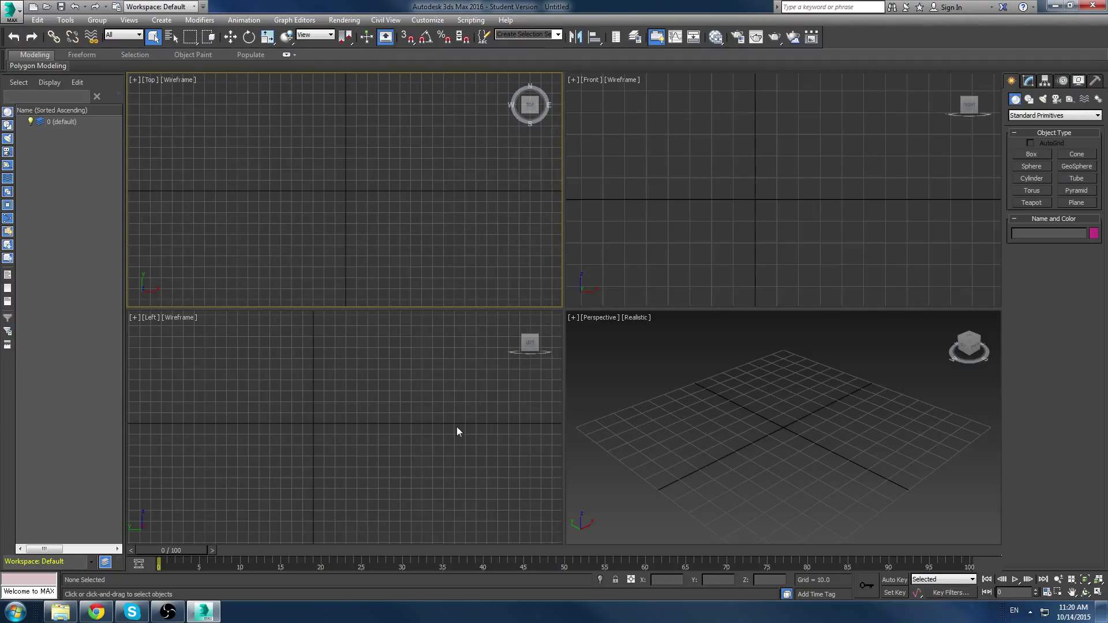
left_click(416, 412)
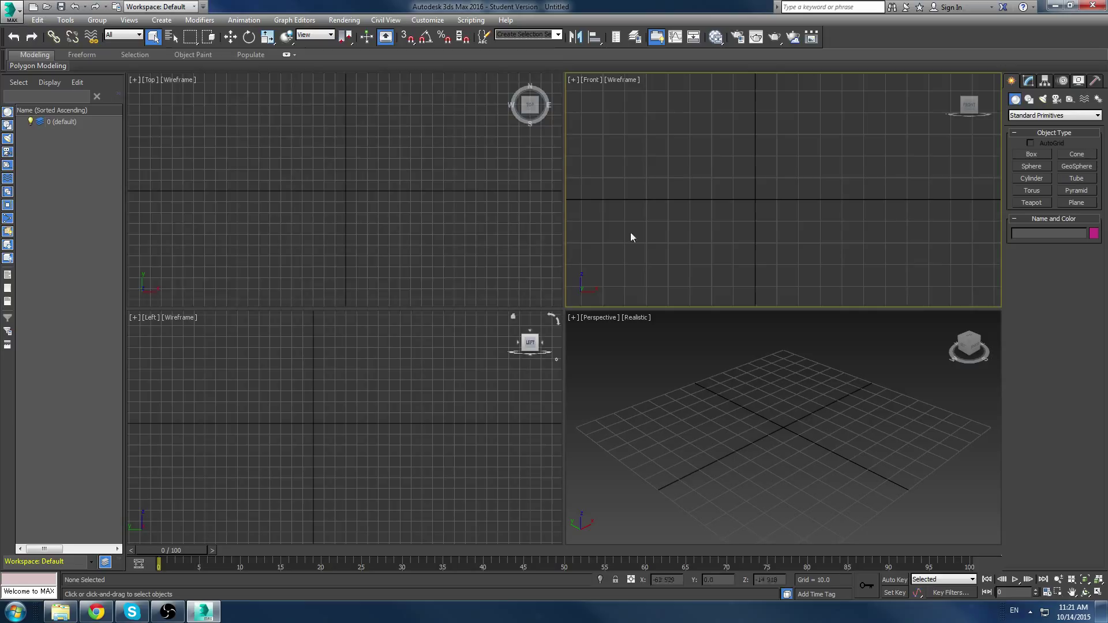
left_click(798, 421)
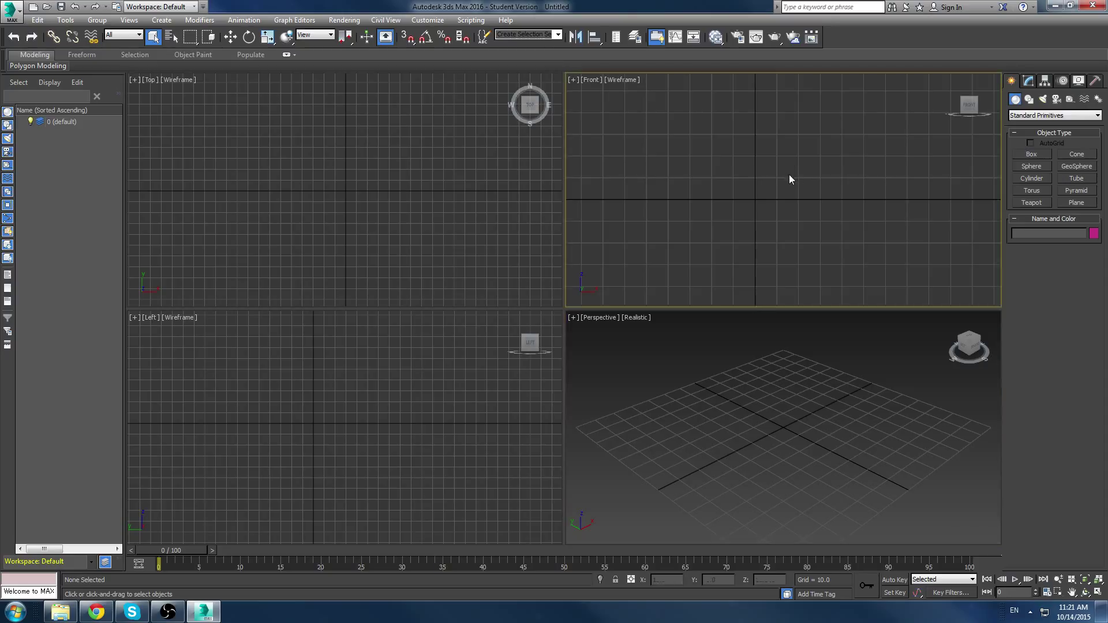
left_click(380, 217)
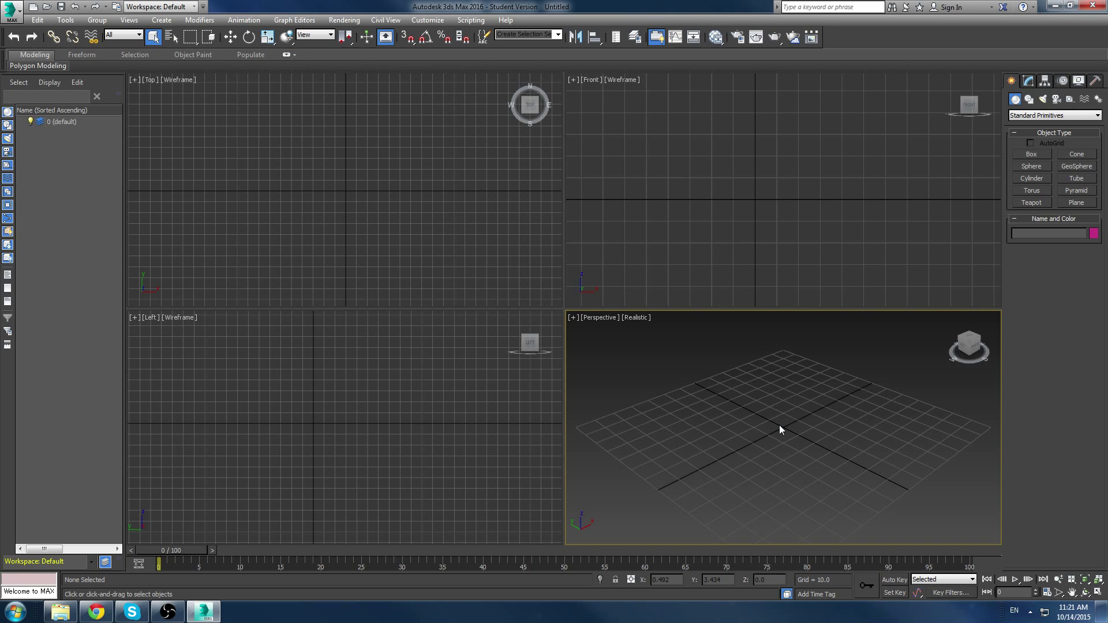
mouse_move(827, 430)
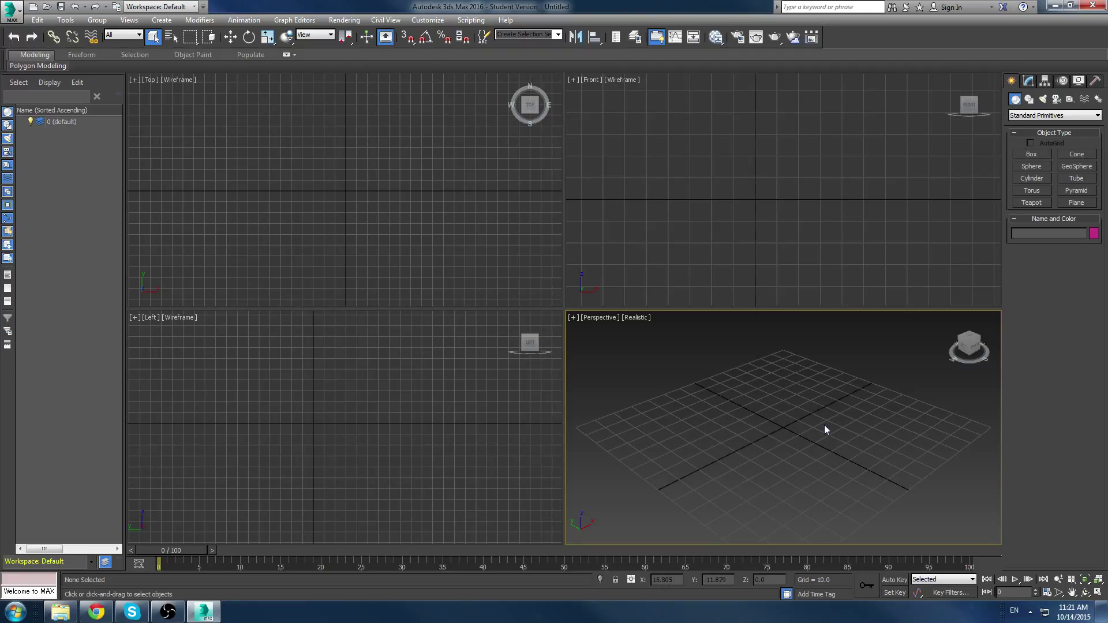
mouse_move(821, 430)
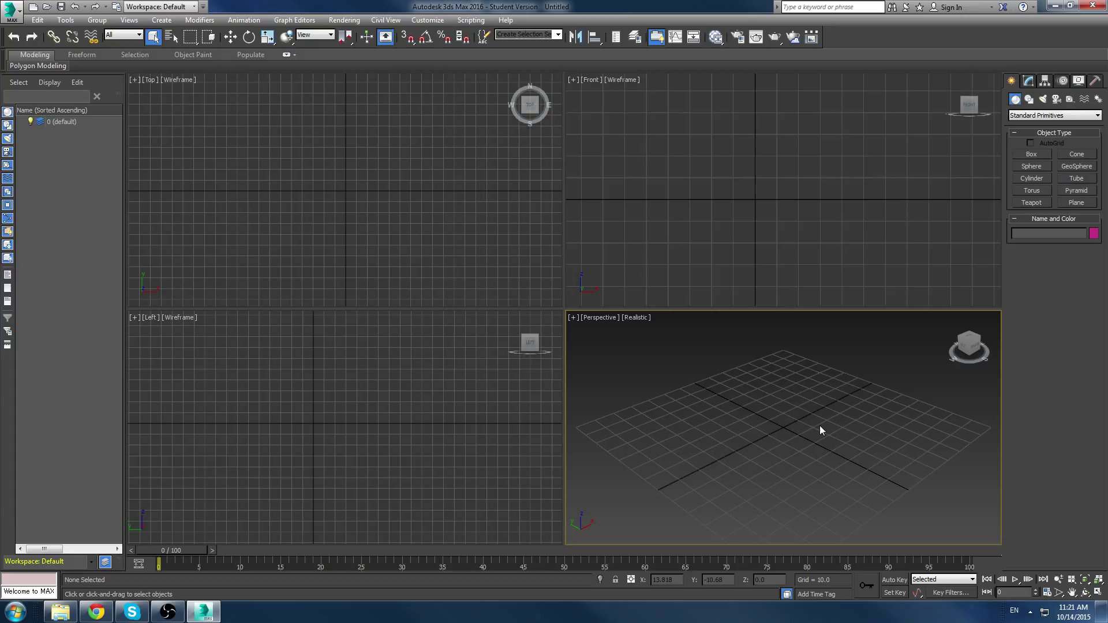
mouse_move(602, 355)
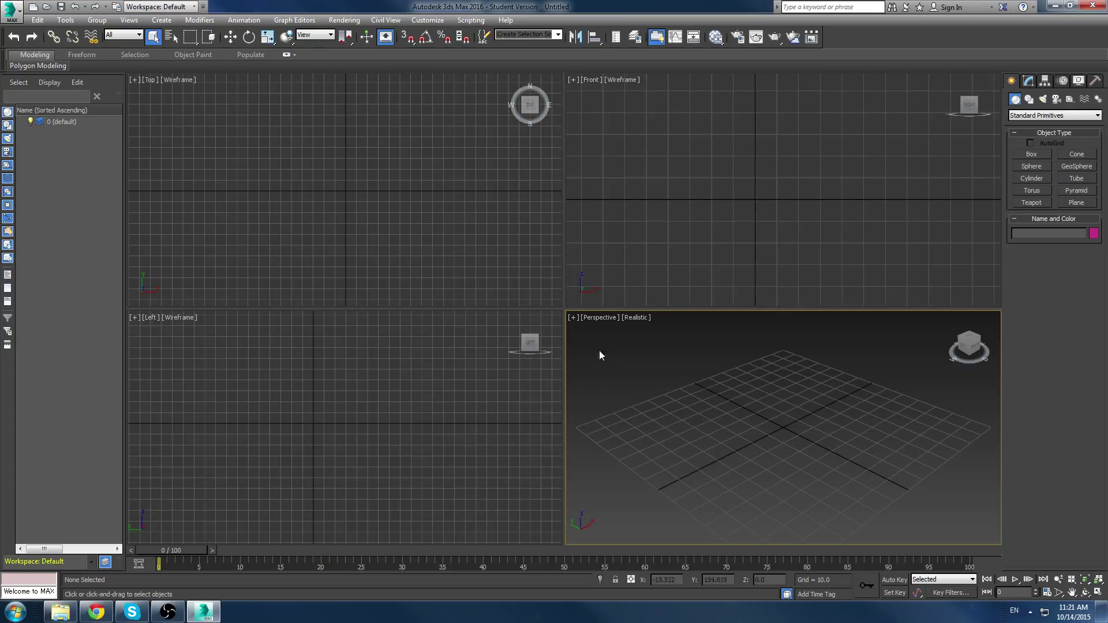
mouse_move(582, 328)
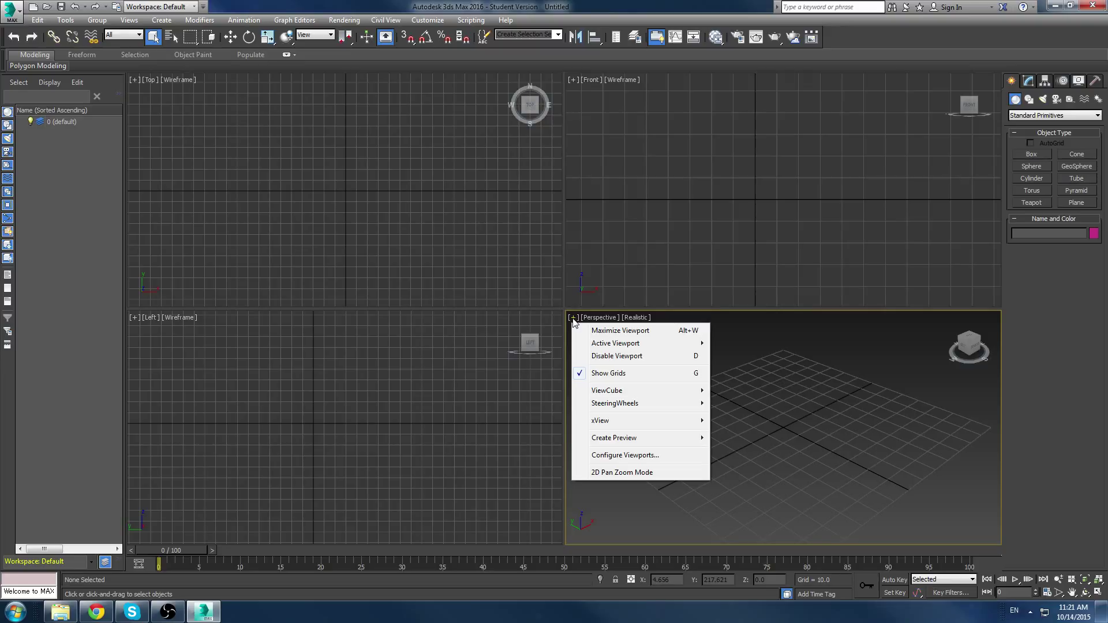
mouse_move(587, 332)
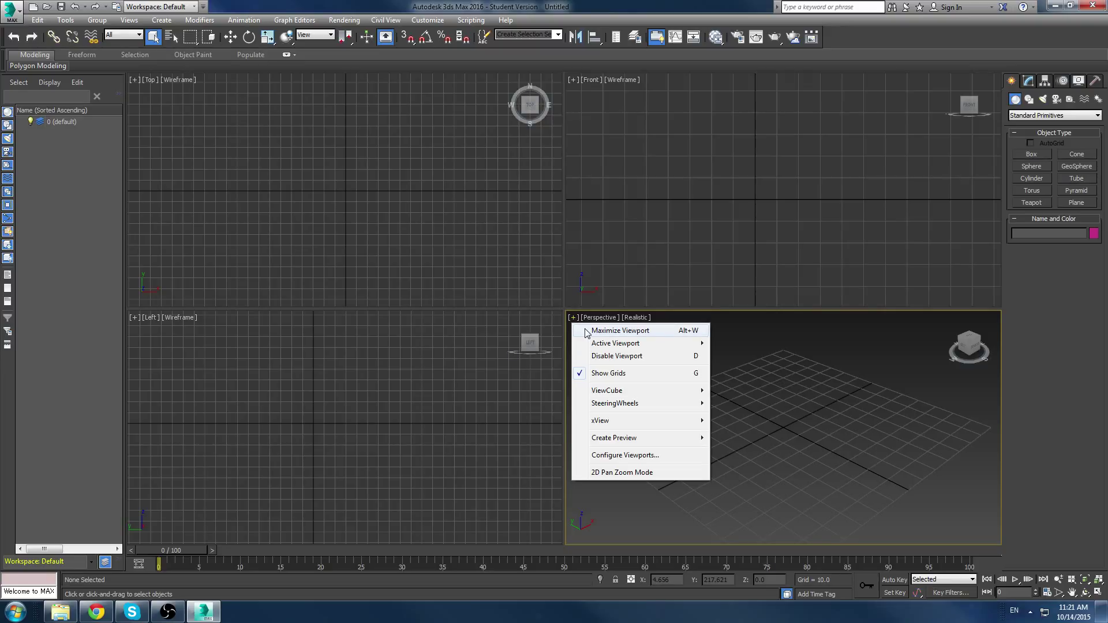
mouse_move(594, 346)
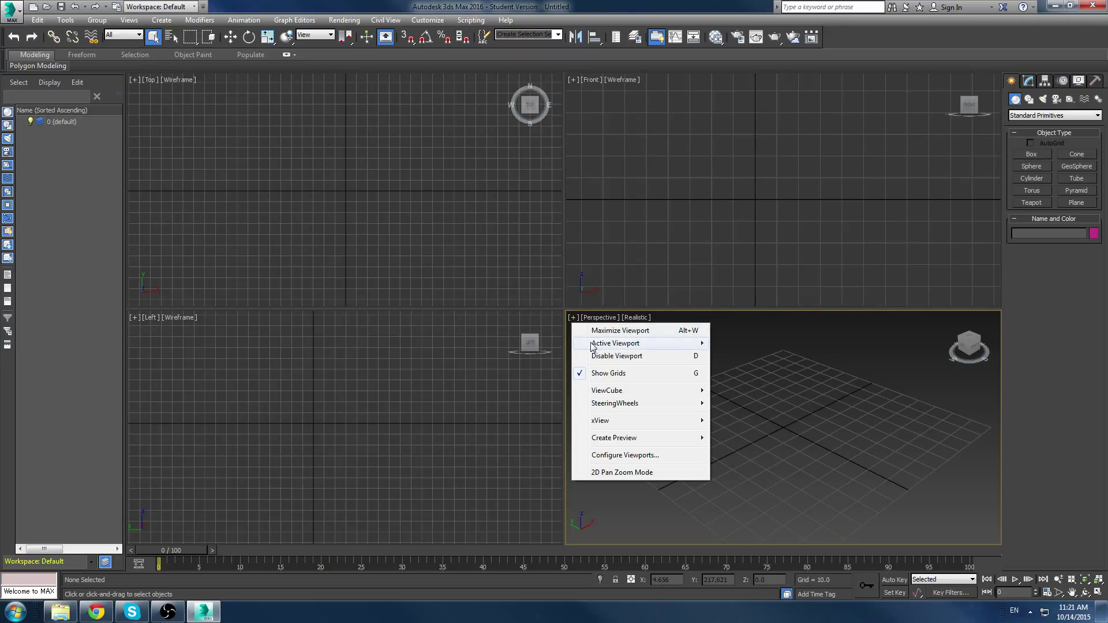
mouse_move(615, 343)
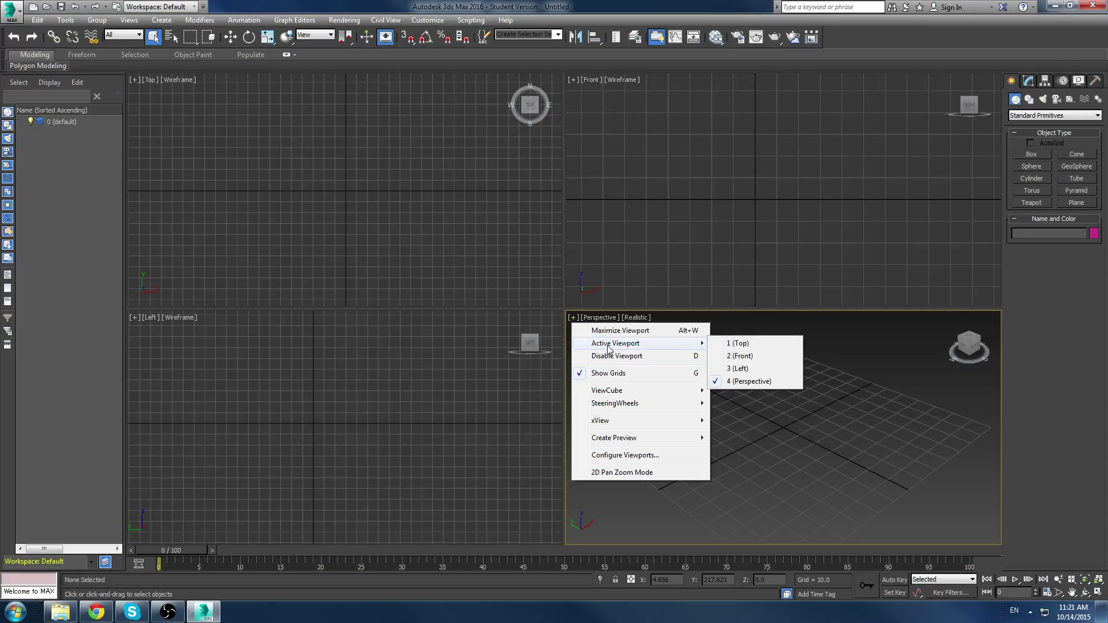
mouse_move(633, 379)
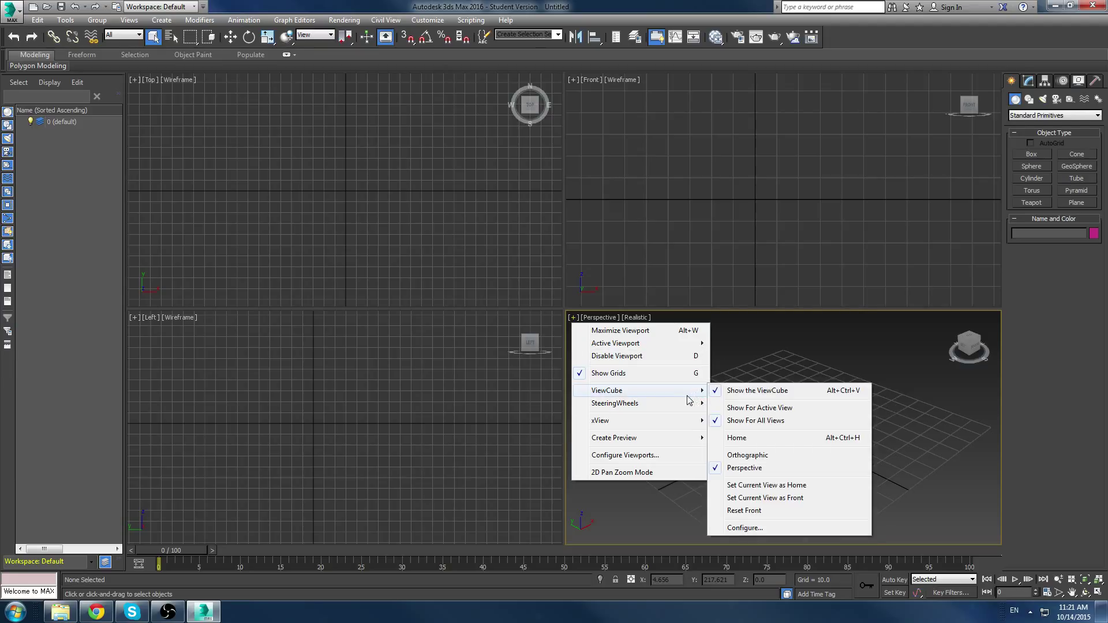
mouse_move(969, 358)
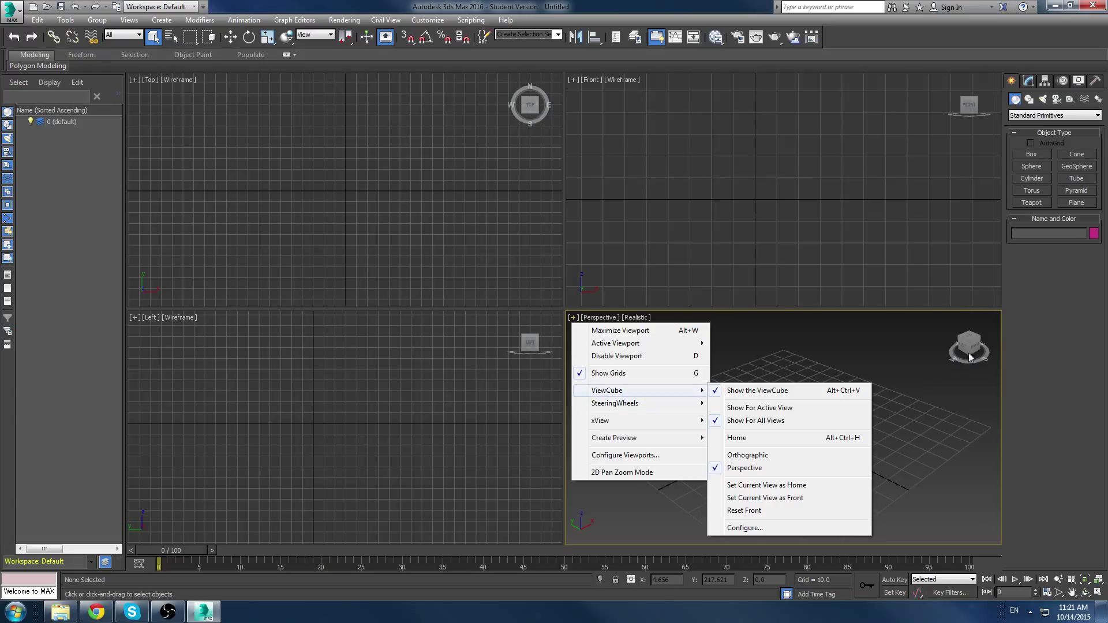
mouse_move(793, 391)
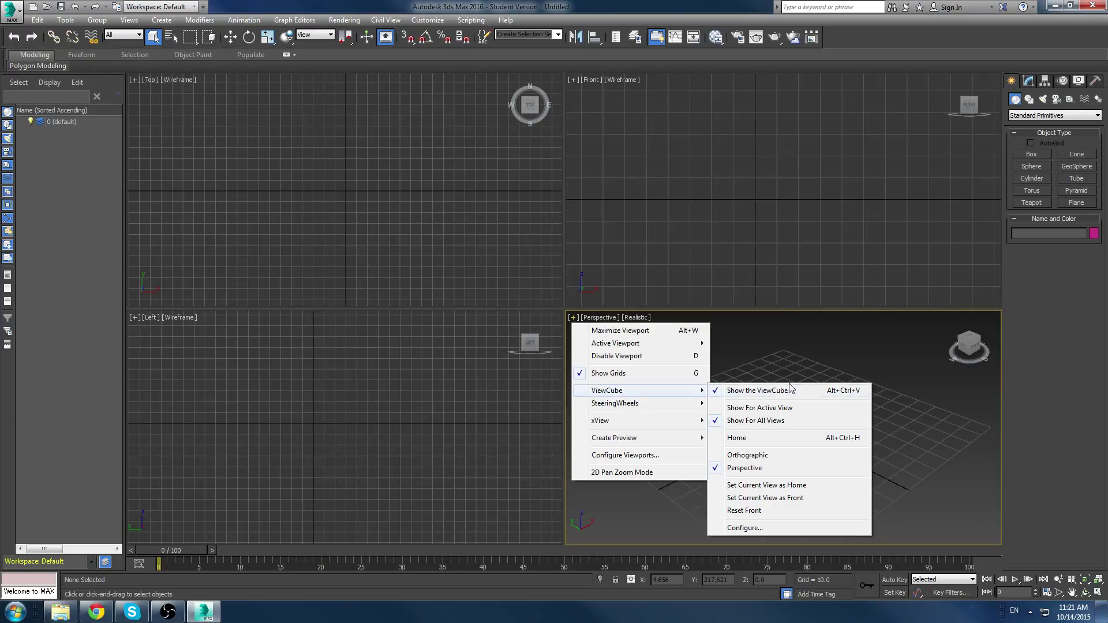
left_click(757, 390)
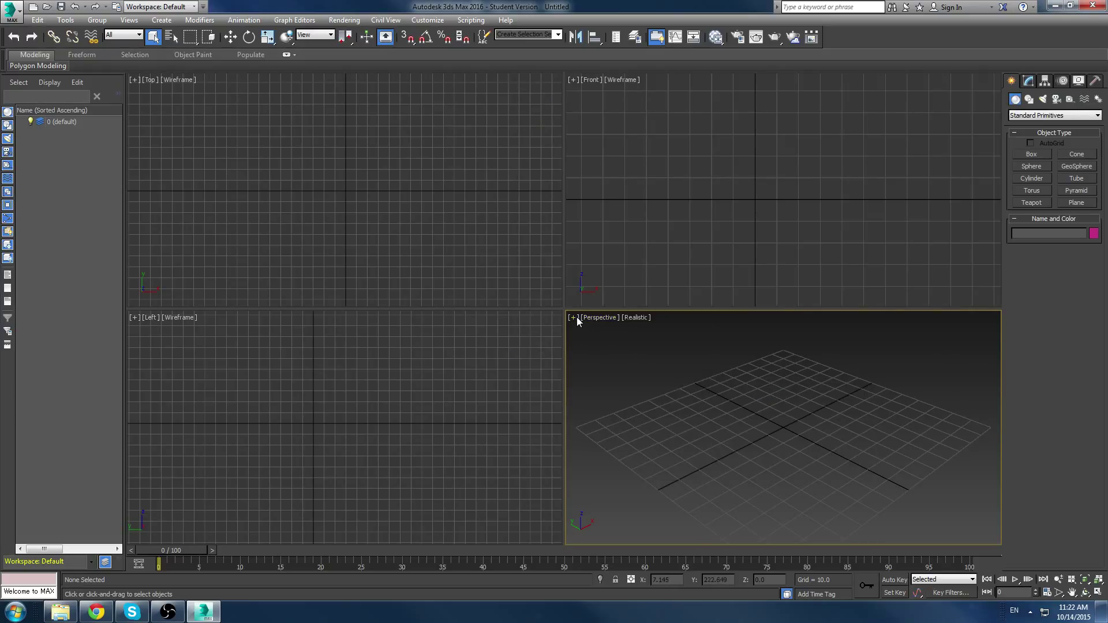
right_click(578, 322)
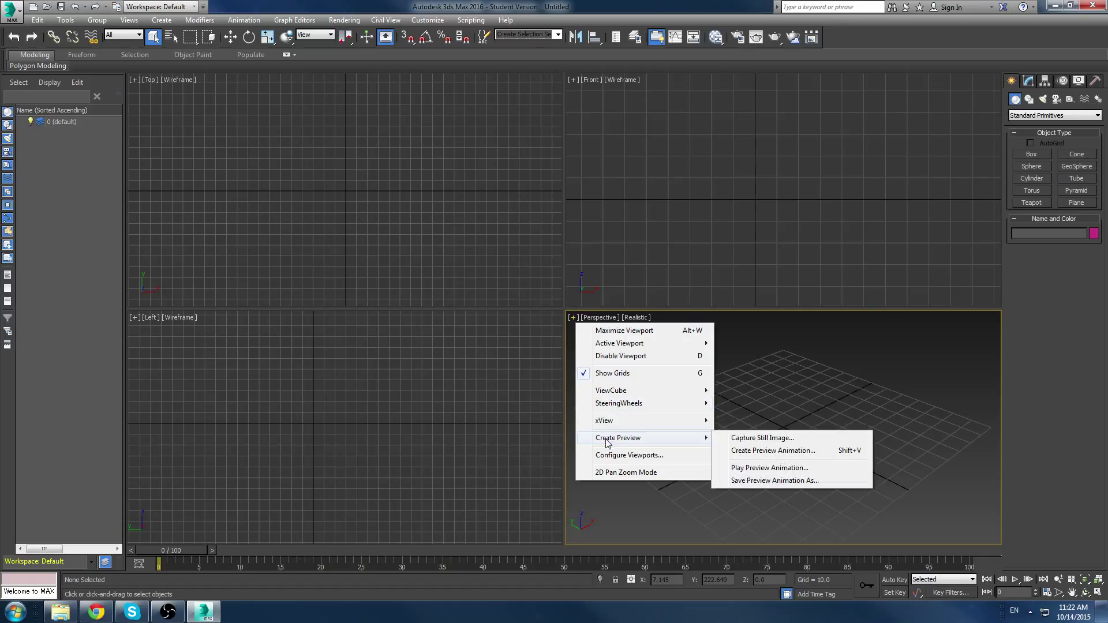
mouse_move(781, 453)
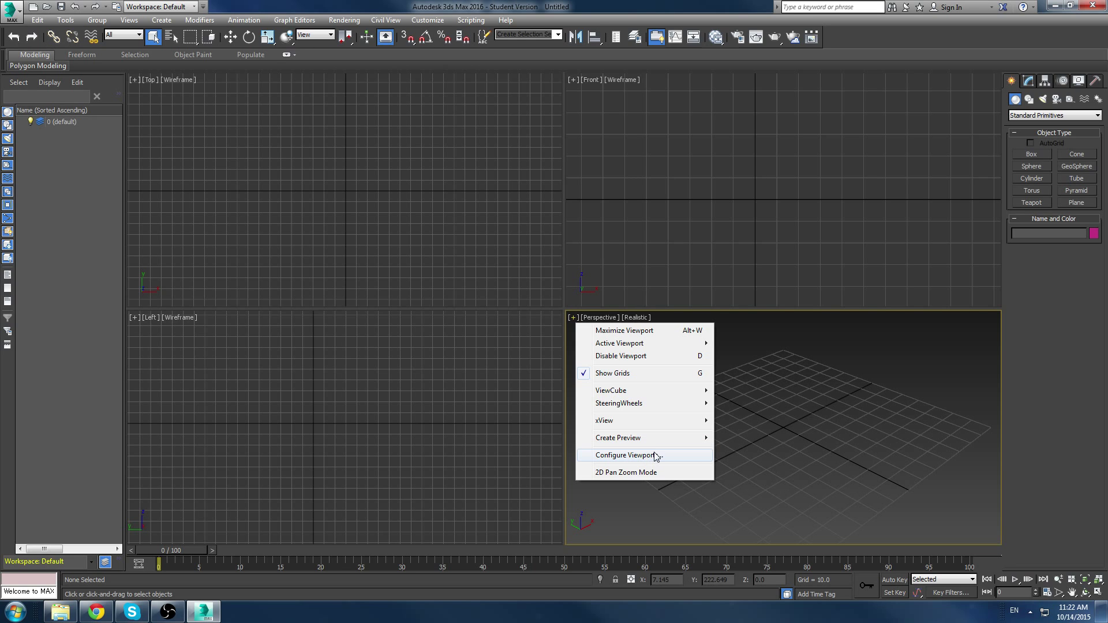
Review the Layout, Visual Style & Appearance and Display Performance tabs of Viewport Configuration, then accept
left_click(632, 455)
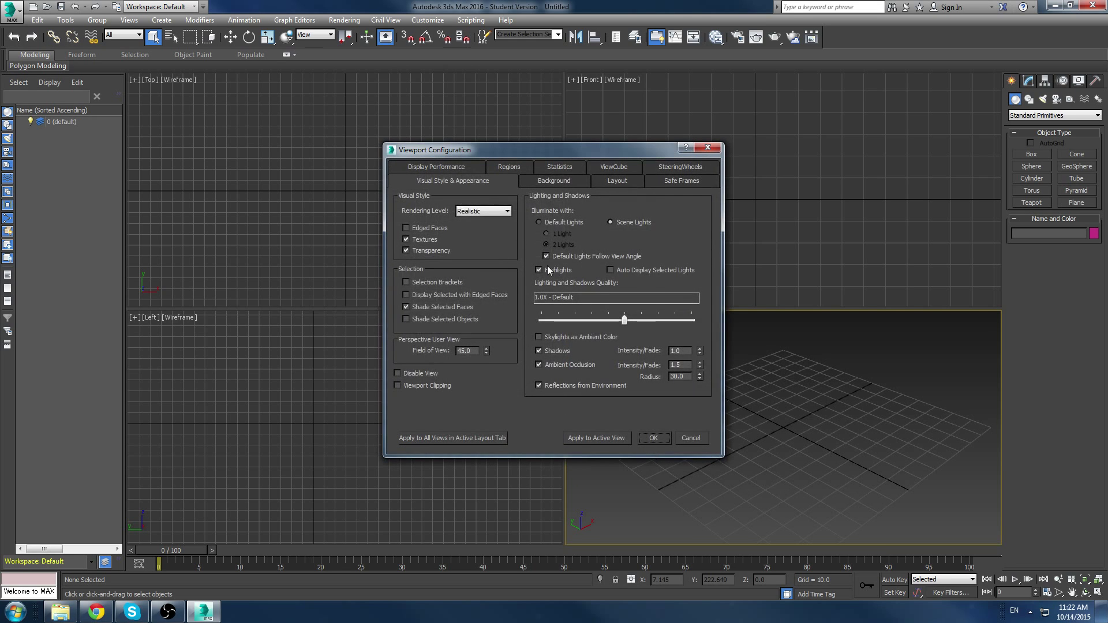
left_click(617, 180)
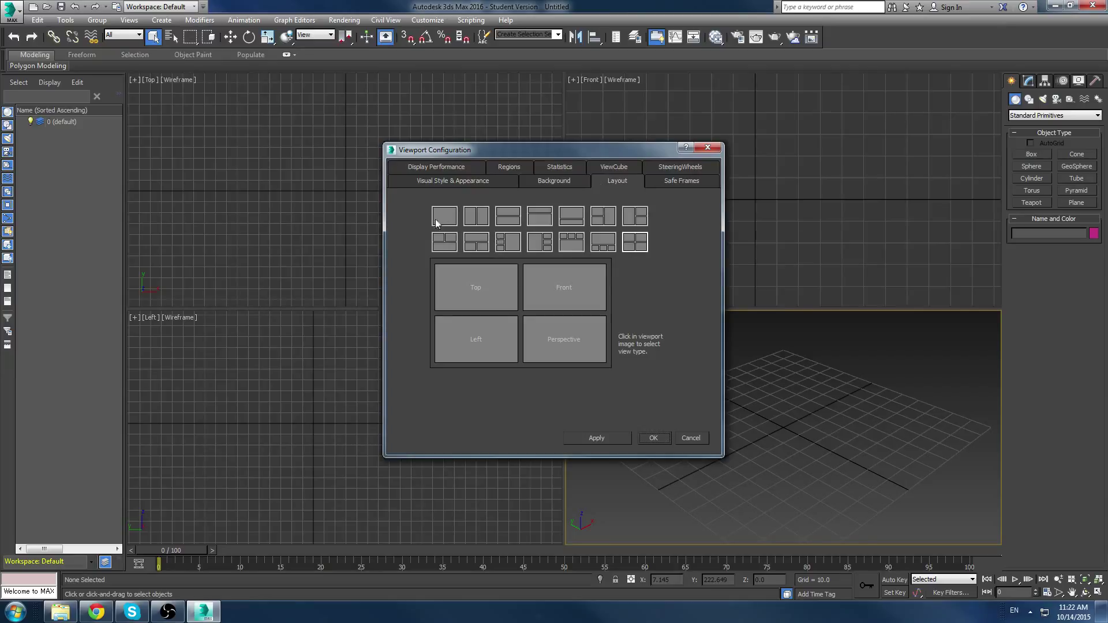
left_click(452, 181)
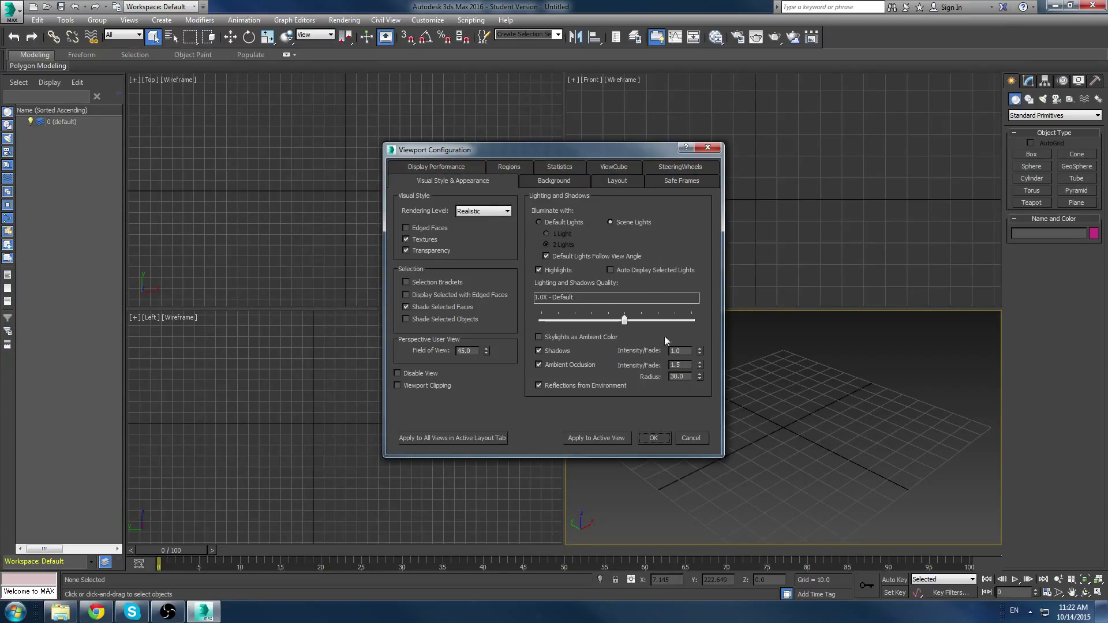
mouse_move(611, 201)
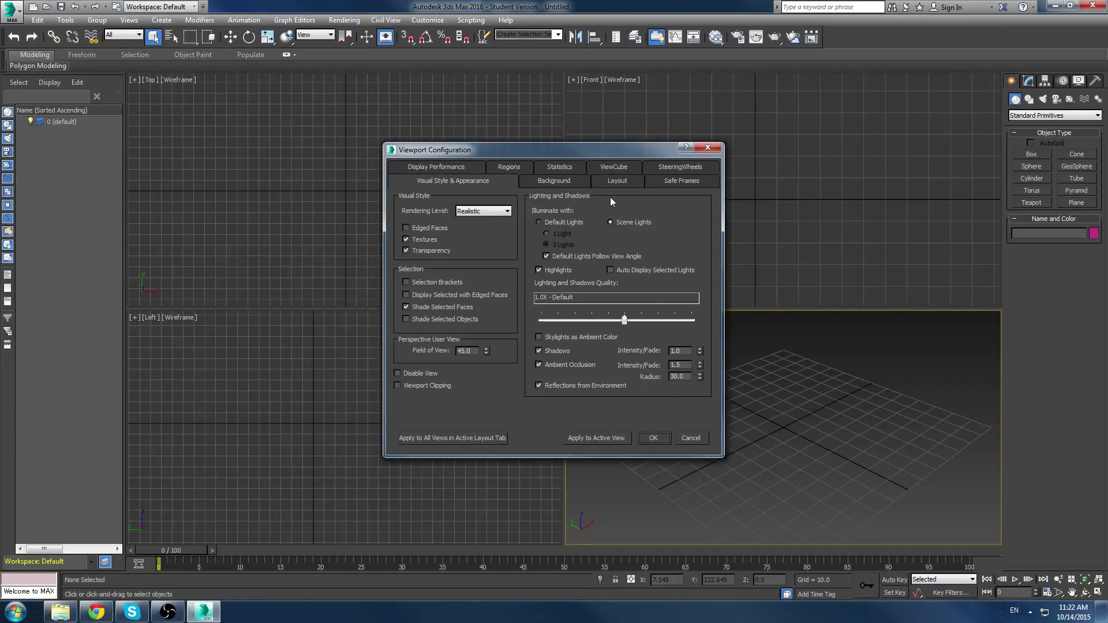
left_click(436, 166)
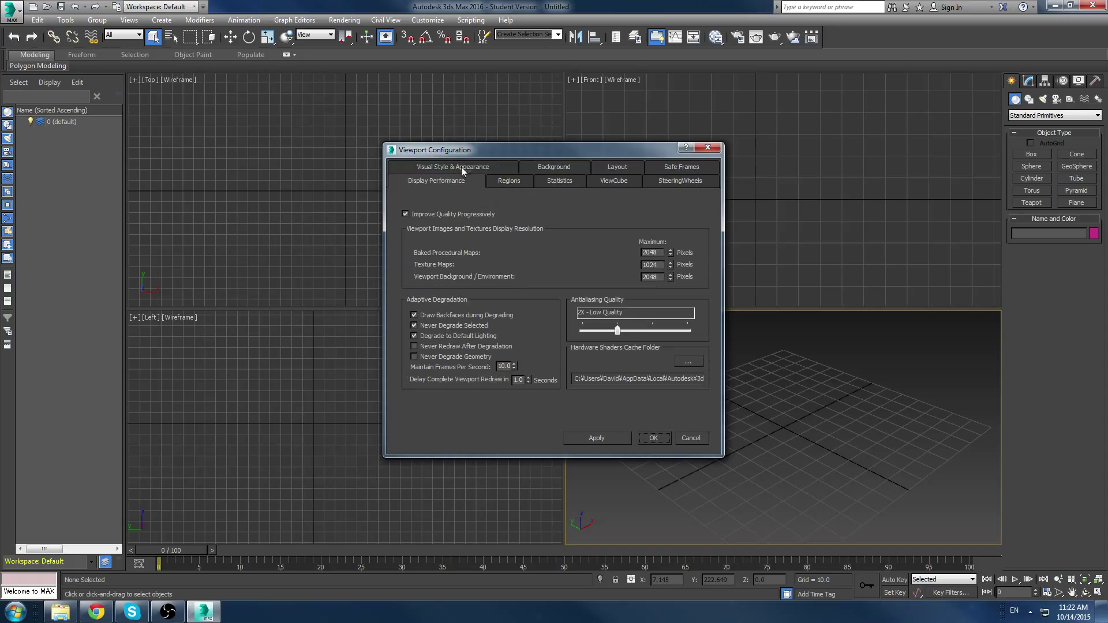
mouse_move(595, 176)
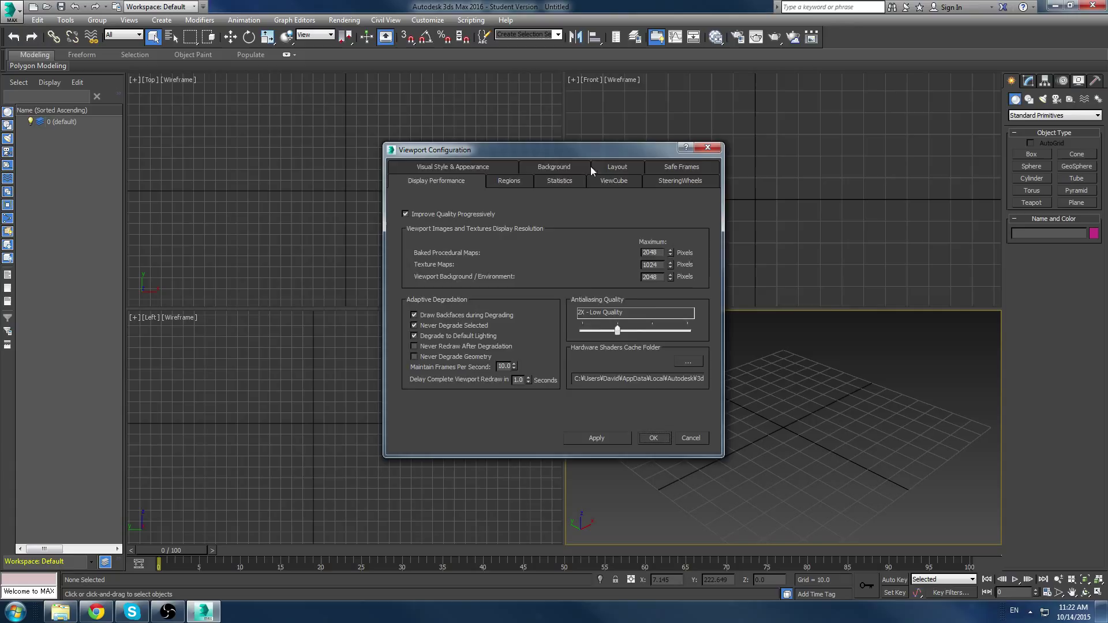
left_click(452, 167)
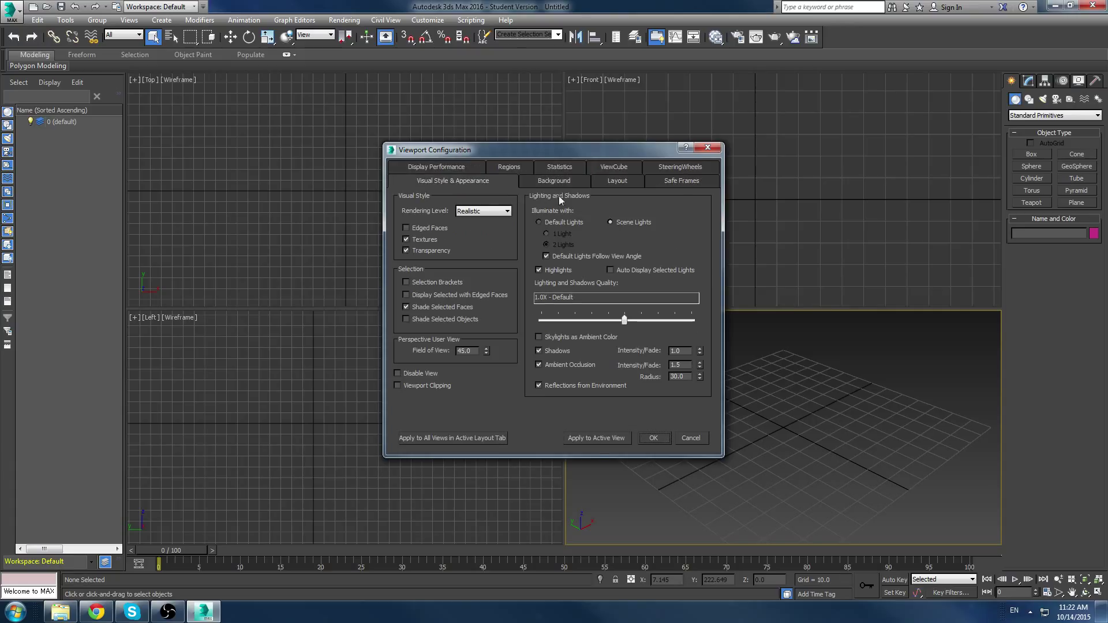
left_click(653, 438)
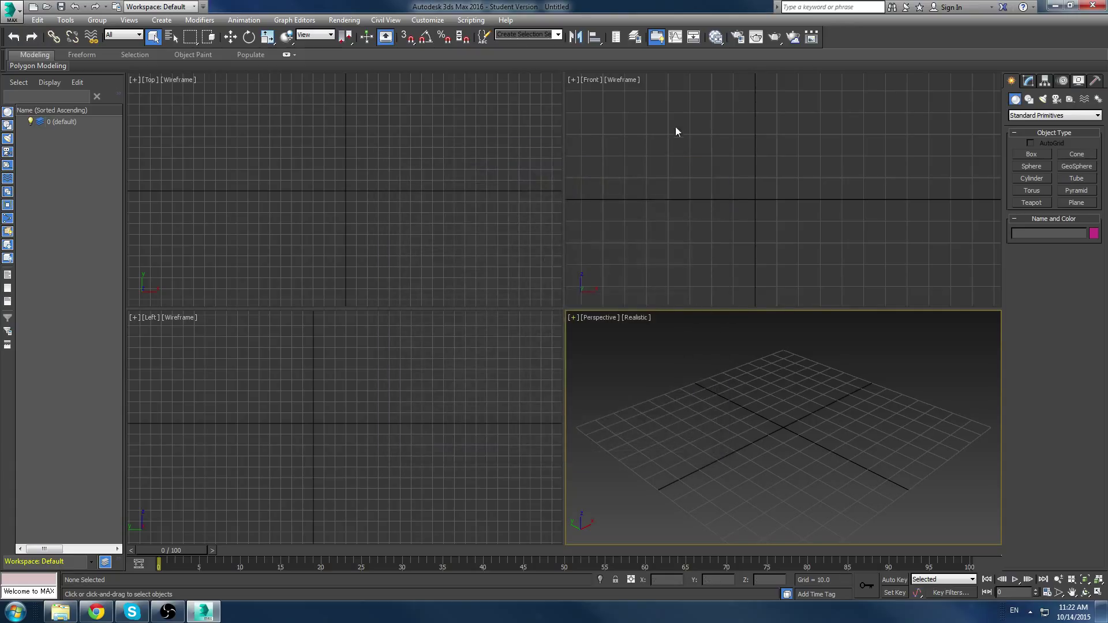
mouse_move(587, 333)
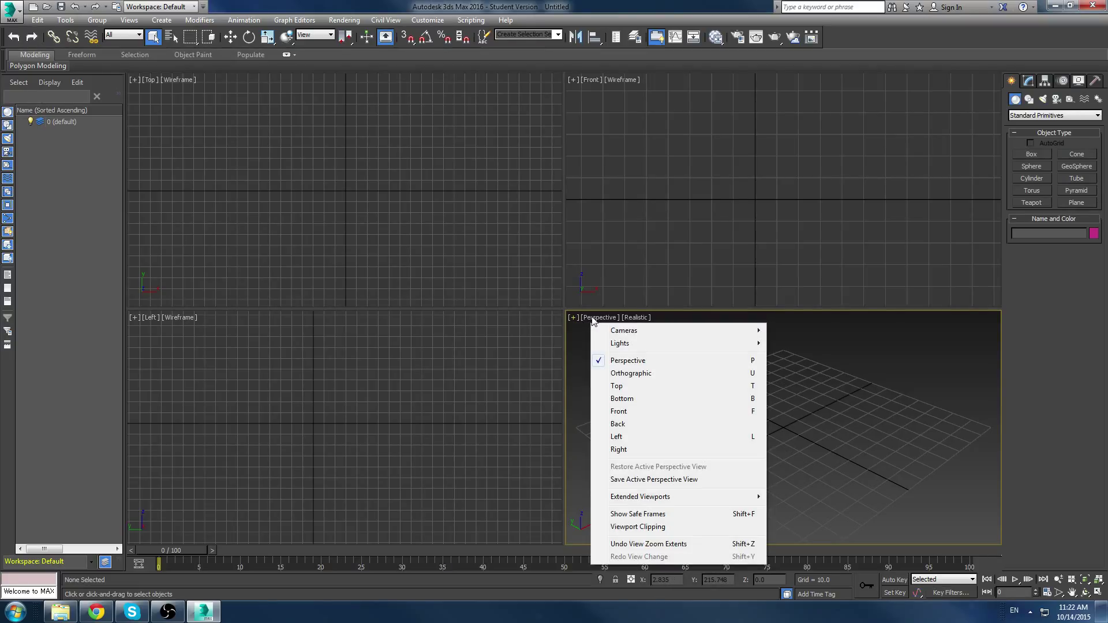
mouse_move(605, 332)
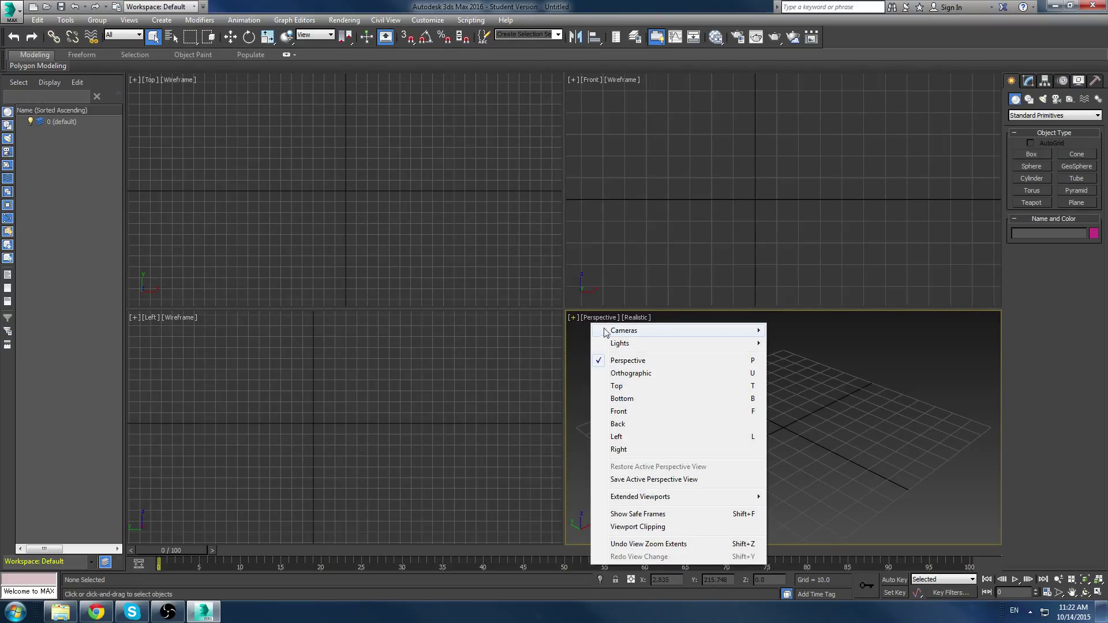
mouse_move(619, 343)
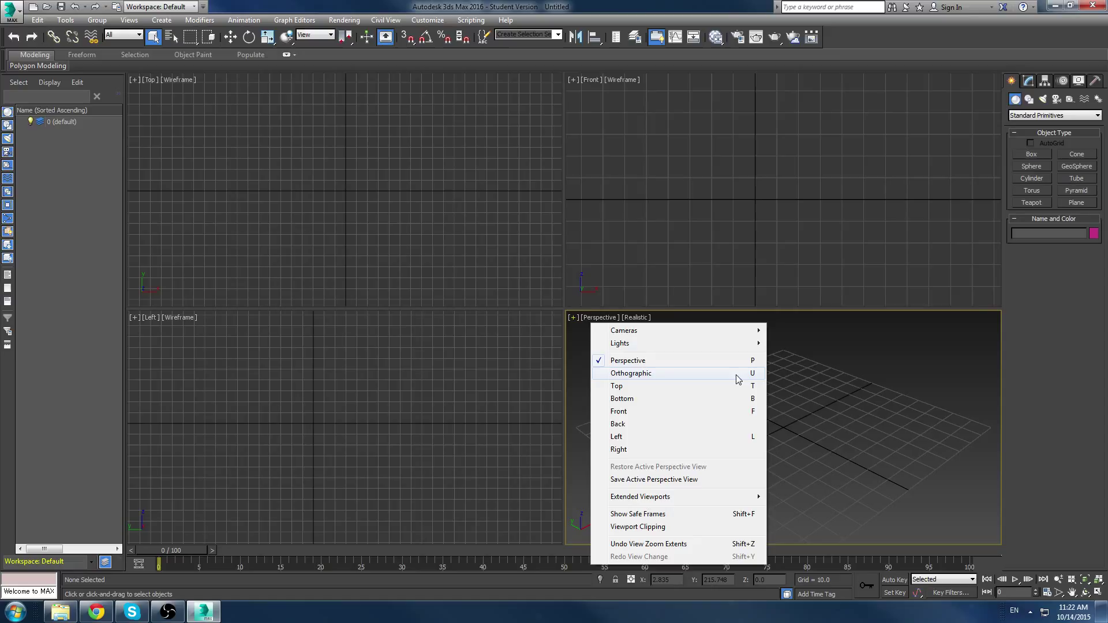
mouse_move(726, 379)
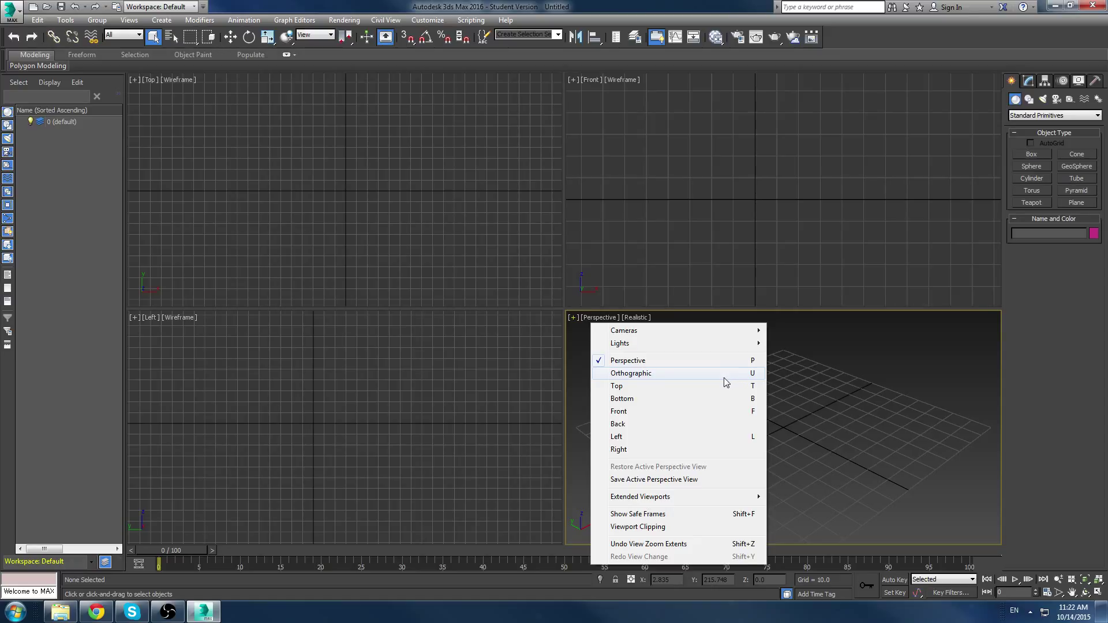
mouse_move(683, 417)
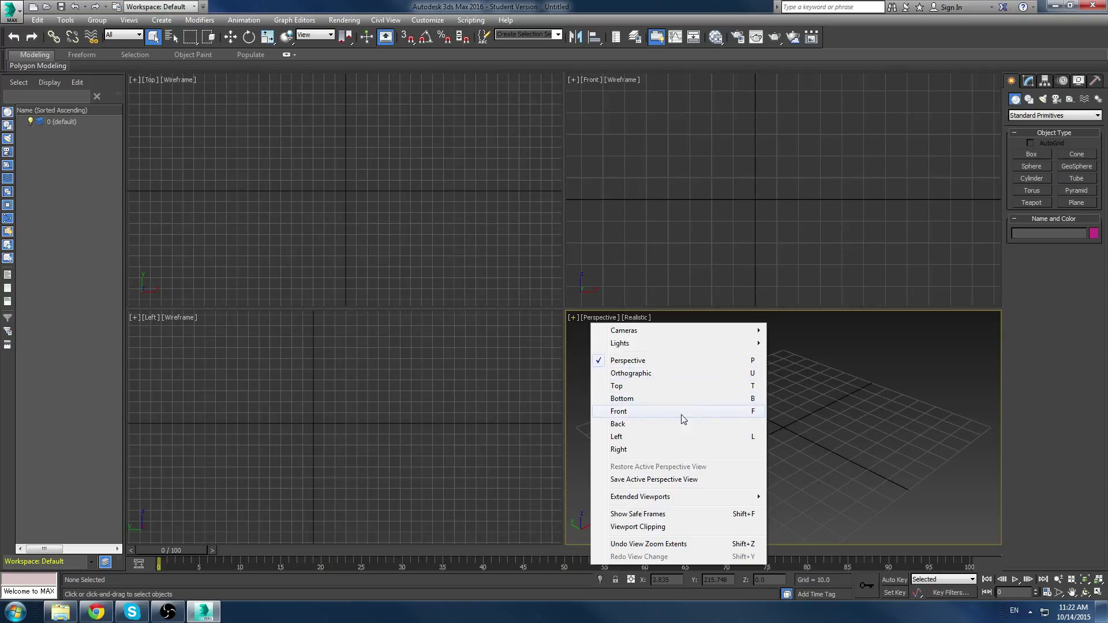
mouse_move(677, 409)
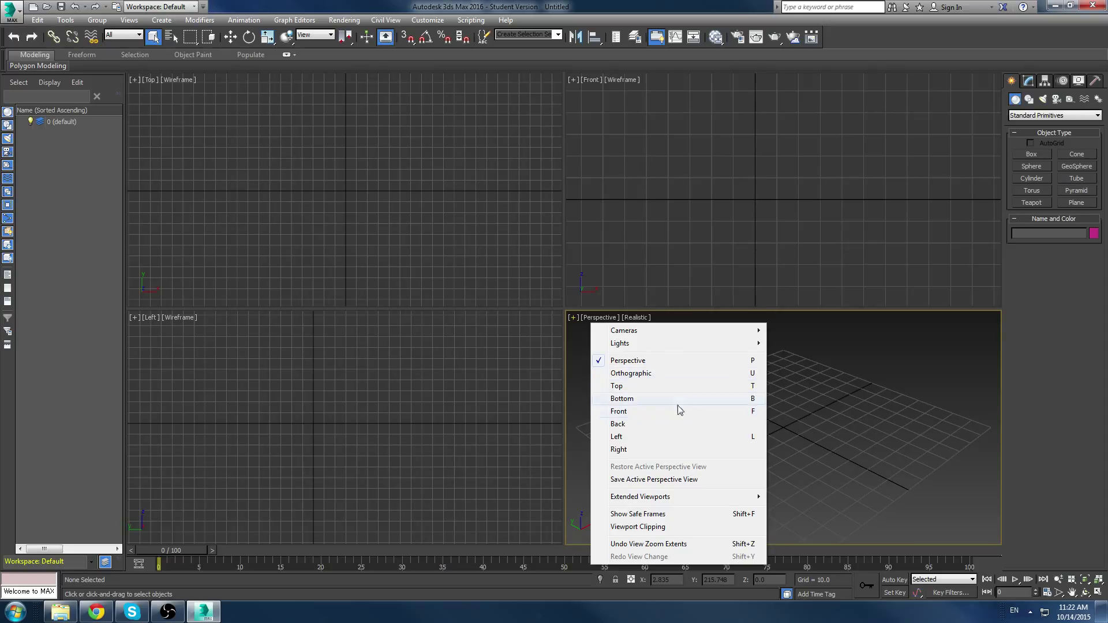
mouse_move(797, 397)
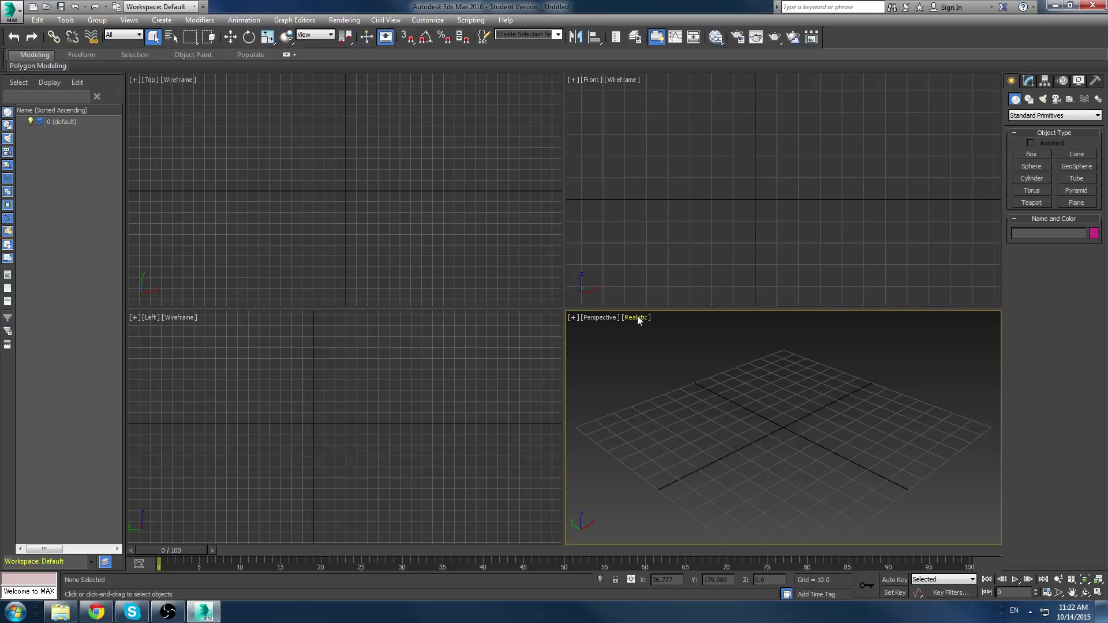
left_click(635, 317)
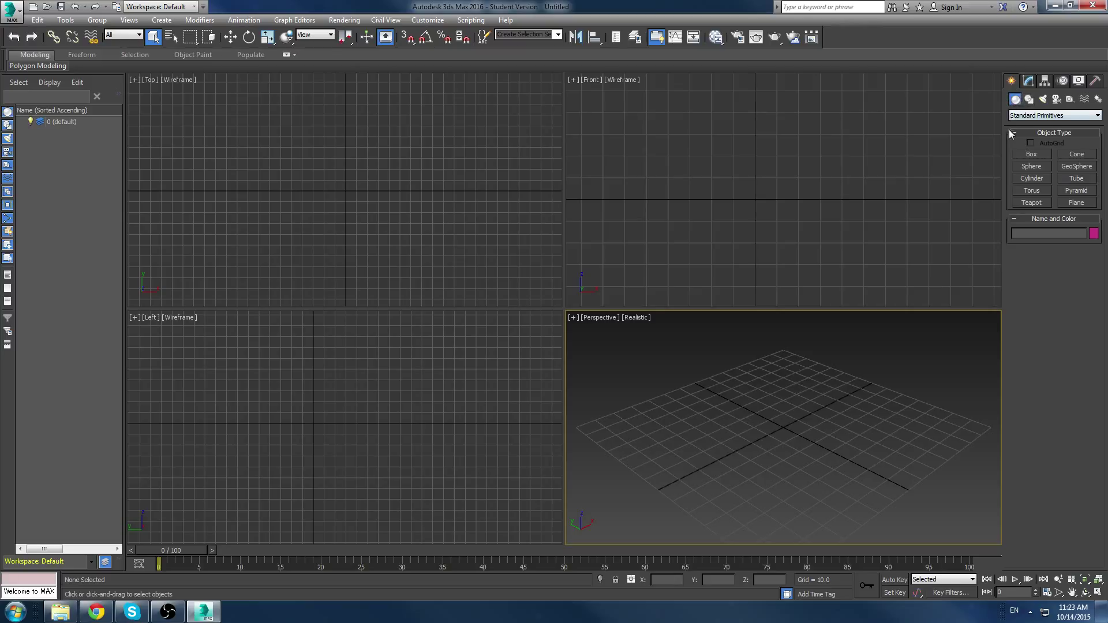
mouse_move(1028, 99)
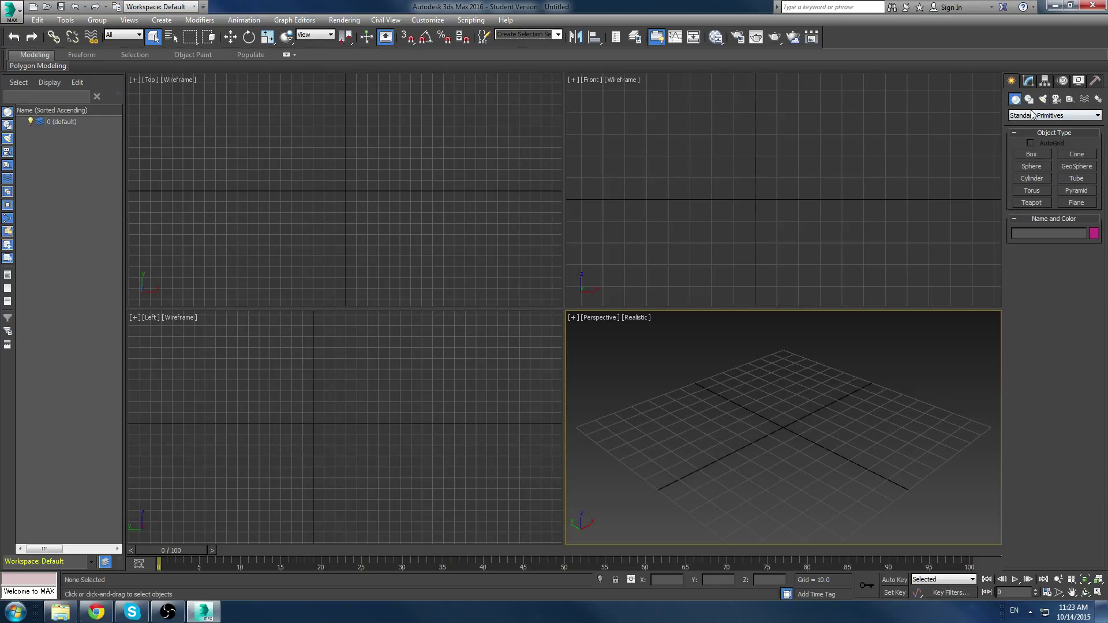
left_click(1055, 116)
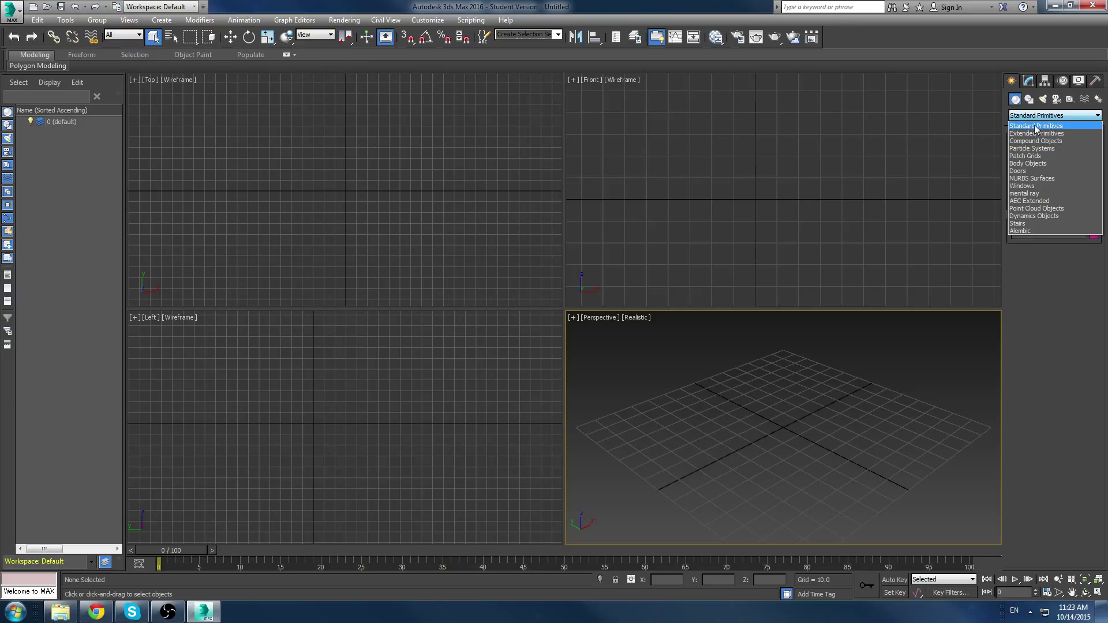
left_click(1037, 125)
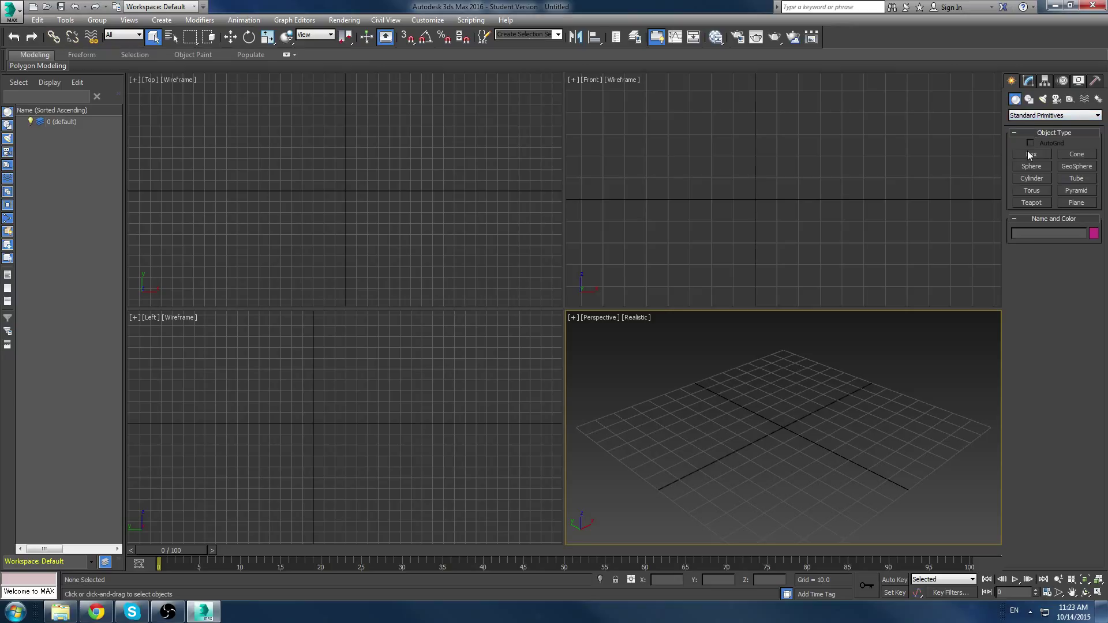
left_click(1031, 154)
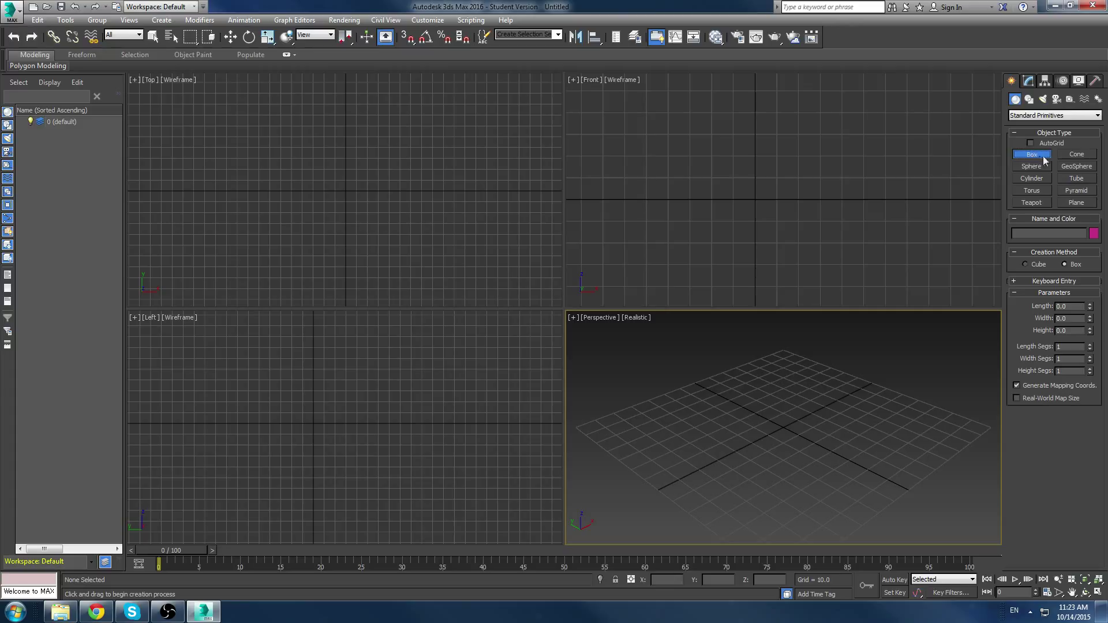
mouse_move(1010, 191)
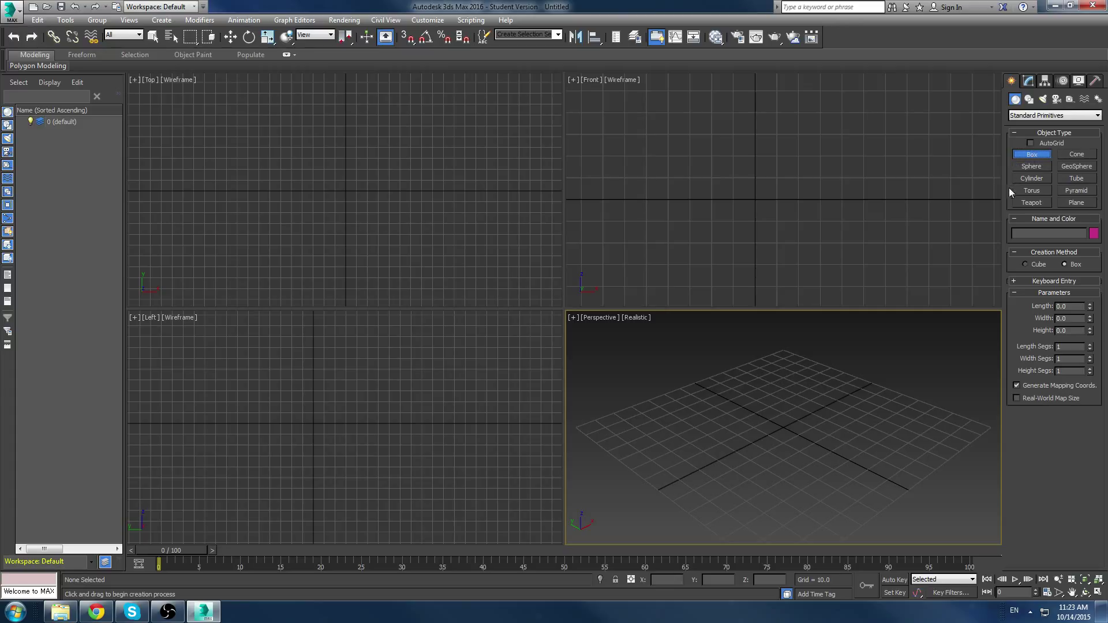
mouse_move(912, 359)
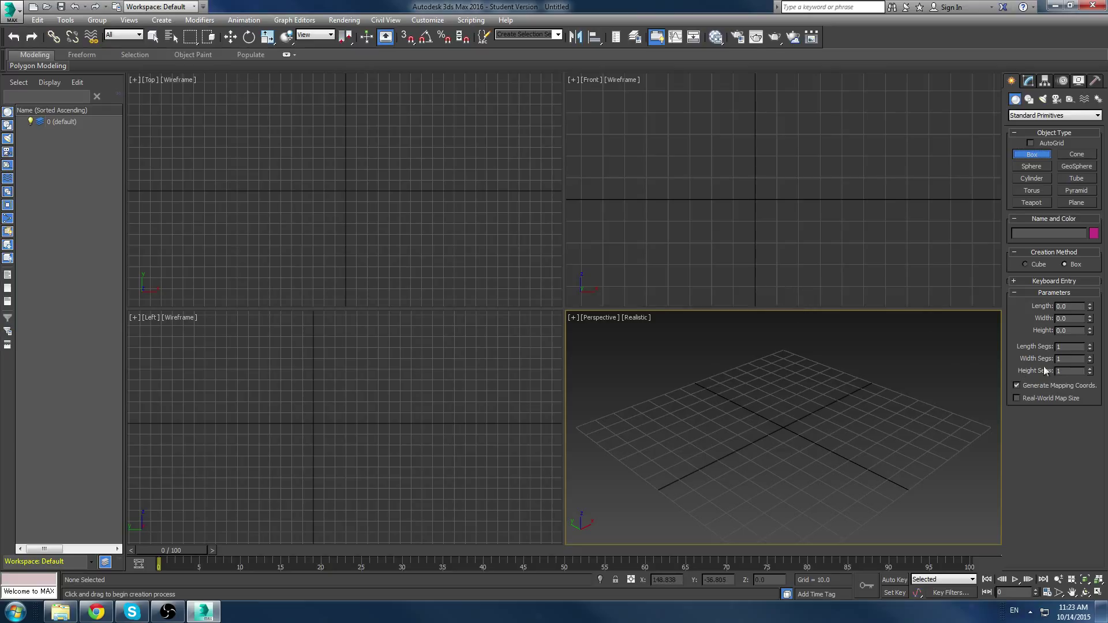
mouse_move(1097, 319)
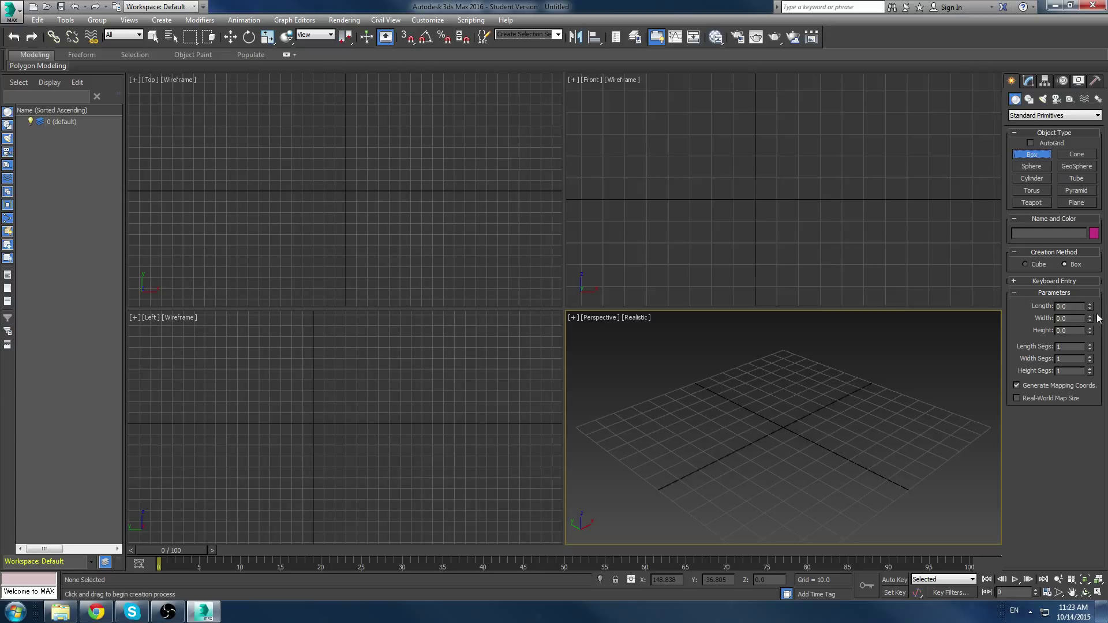
mouse_move(686, 427)
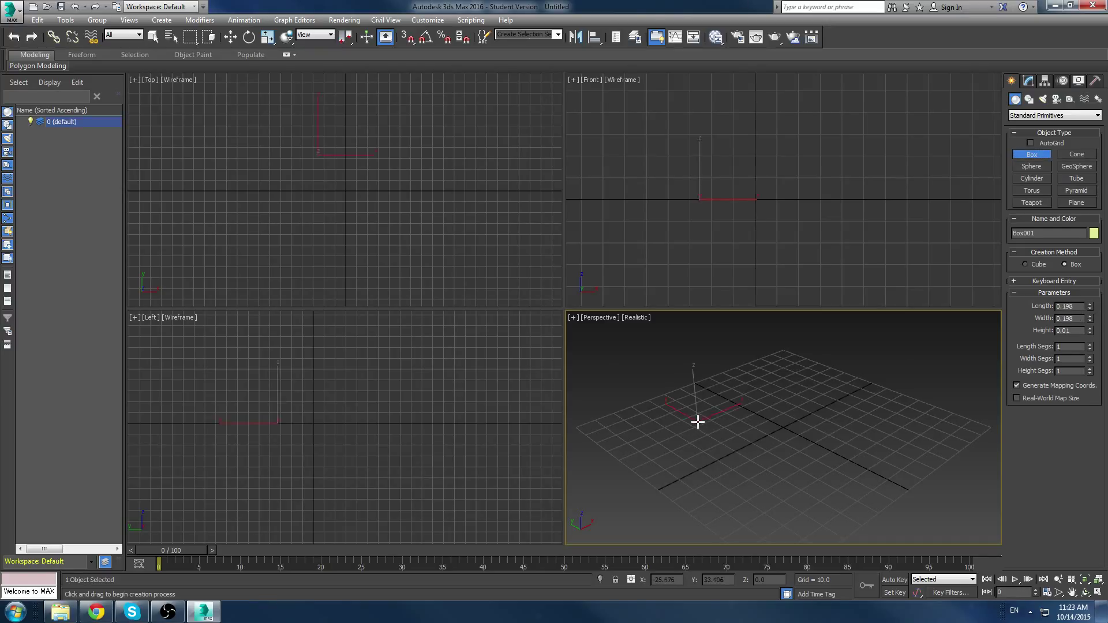
Draw Box001 with a roughly 68 × 64 base and raise it about 34 units tall
left_click_drag(699, 422, 822, 426)
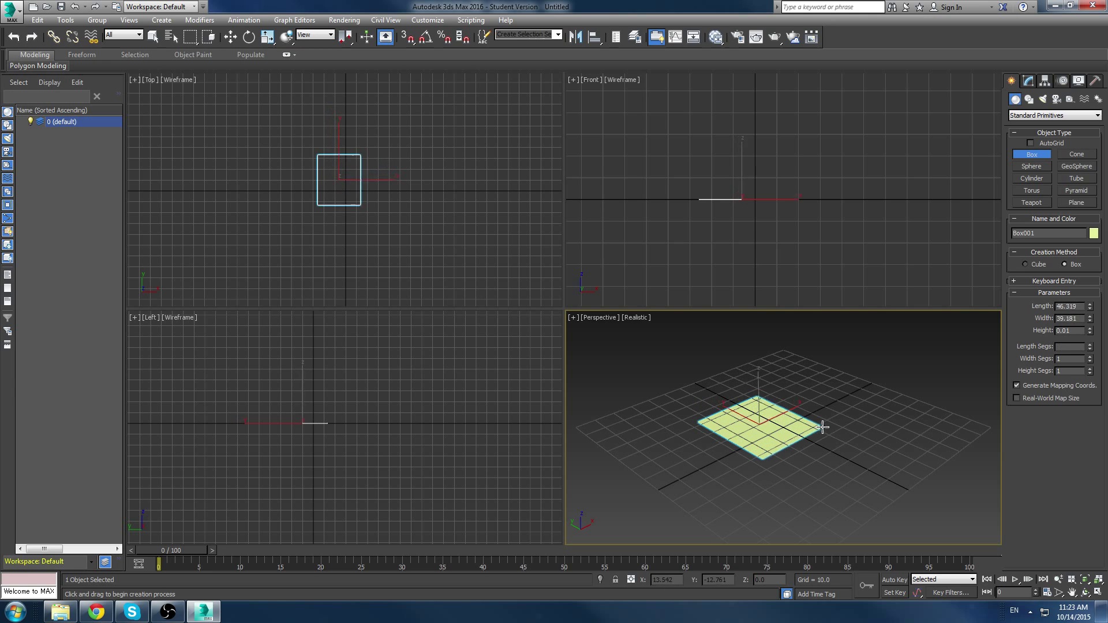
left_click_drag(819, 426, 900, 418)
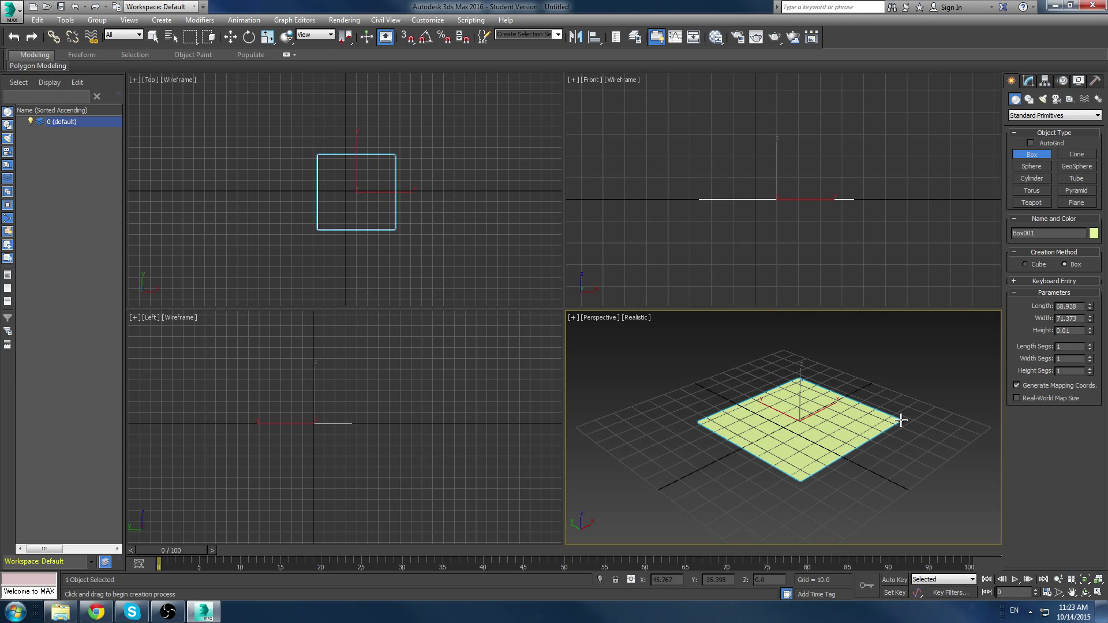
left_click_drag(901, 421, 890, 425)
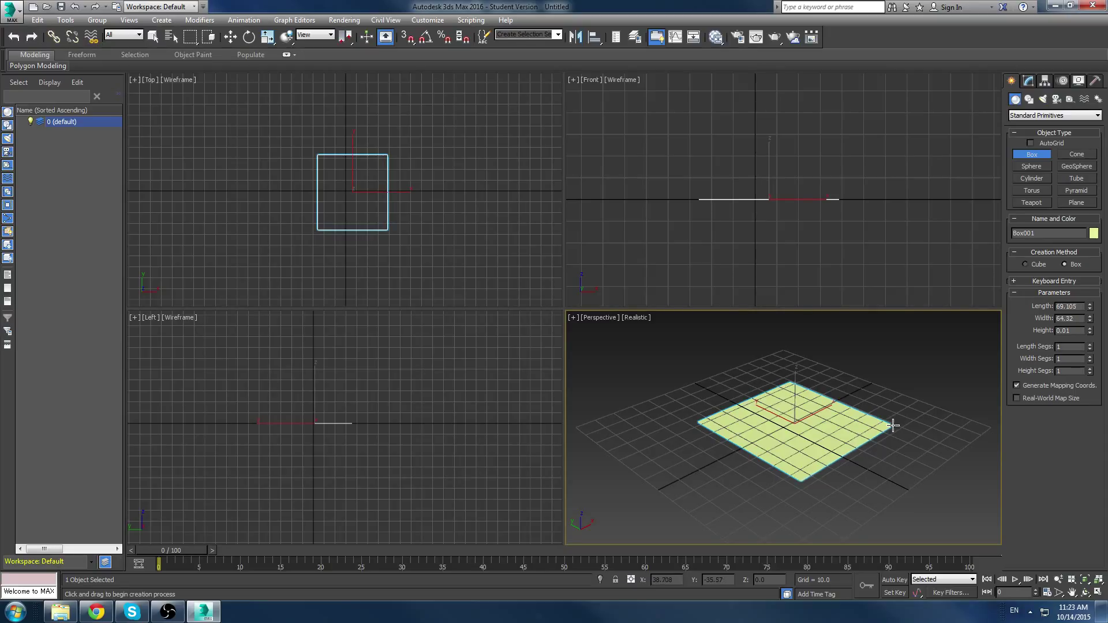
left_click_drag(894, 427, 892, 422)
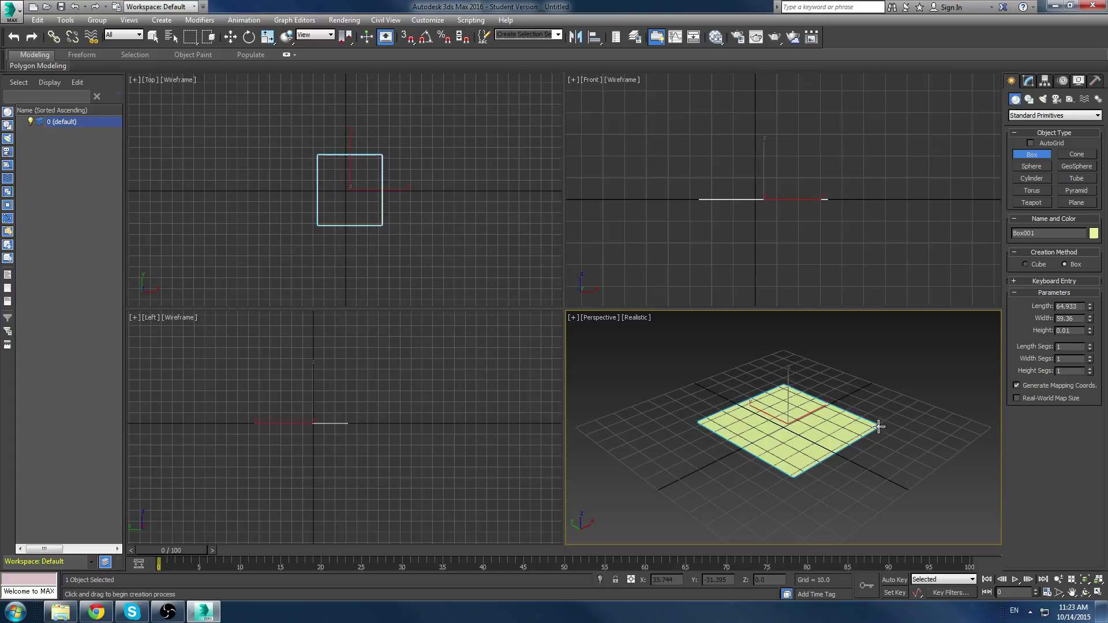
left_click_drag(879, 426, 890, 424)
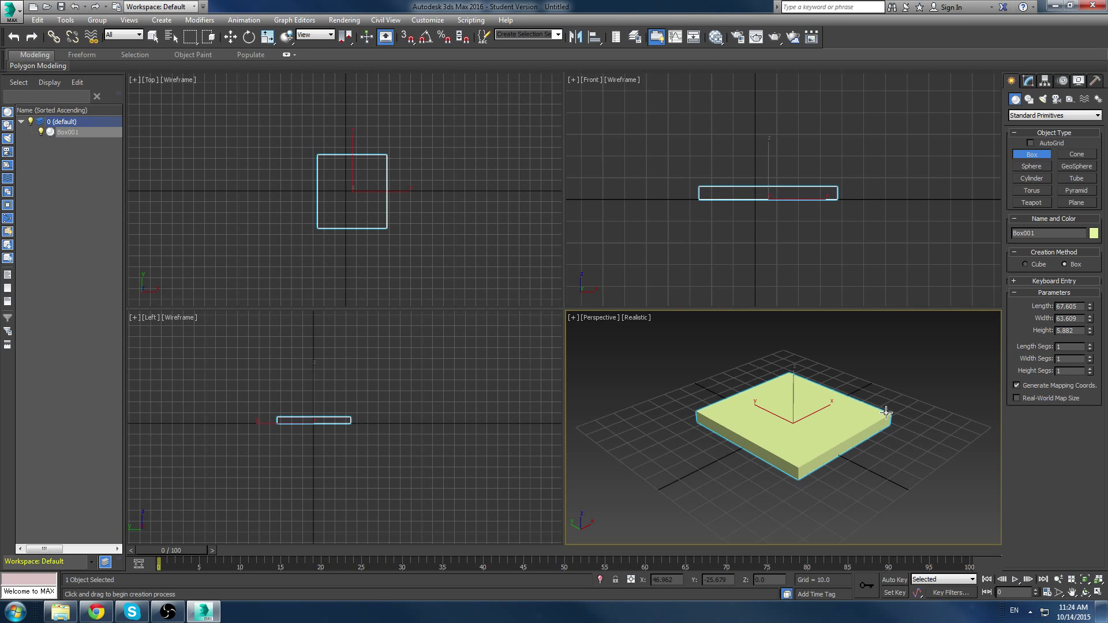
left_click_drag(887, 413, 905, 354)
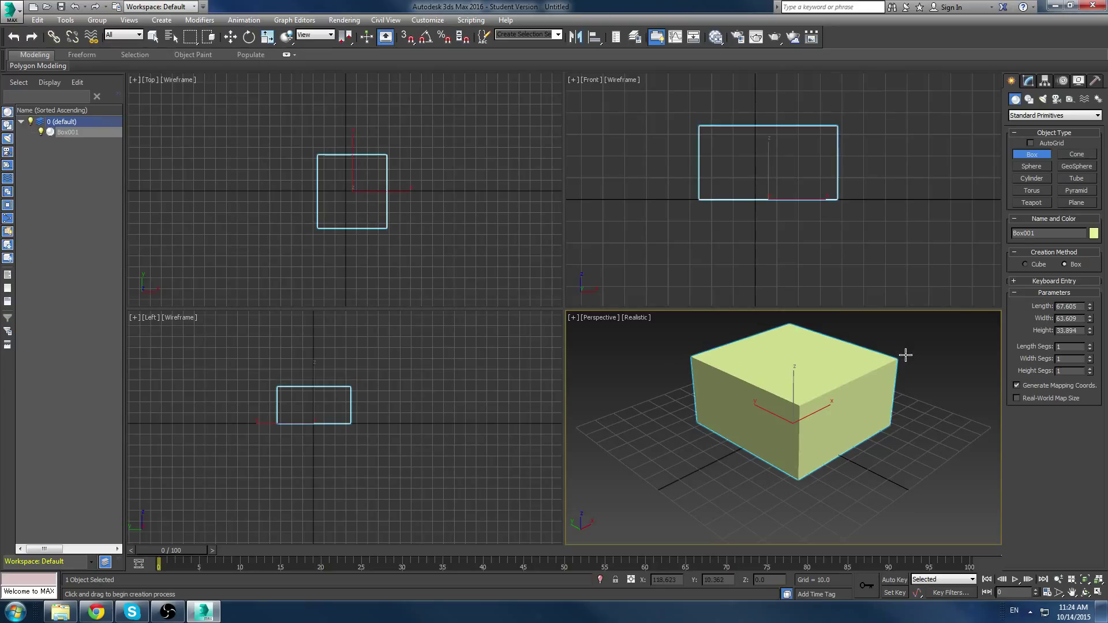
mouse_move(816, 400)
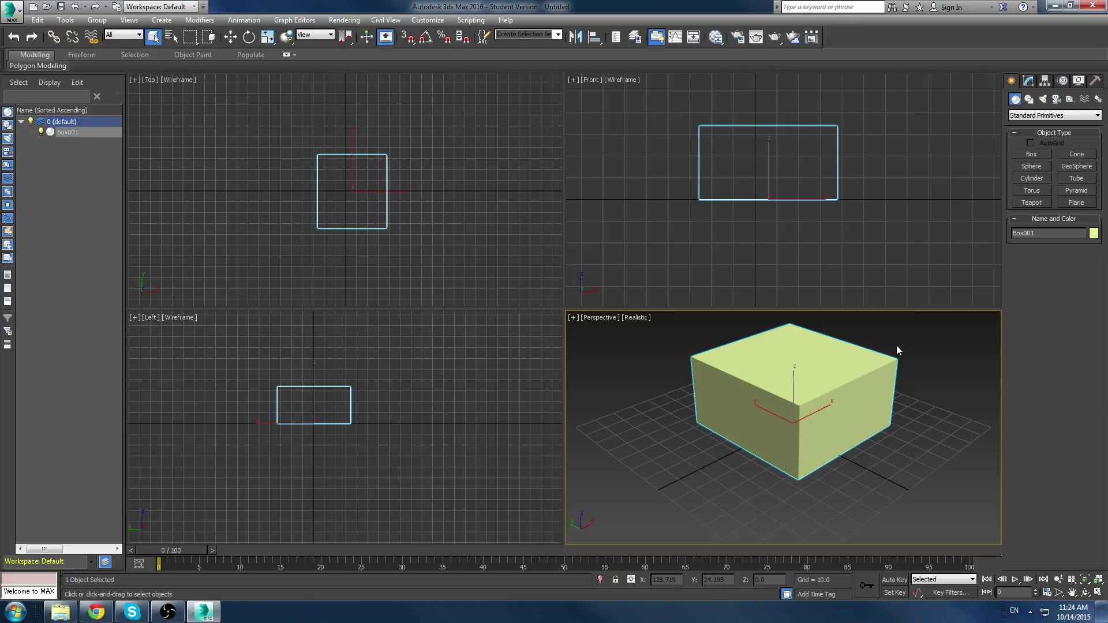
mouse_move(885, 361)
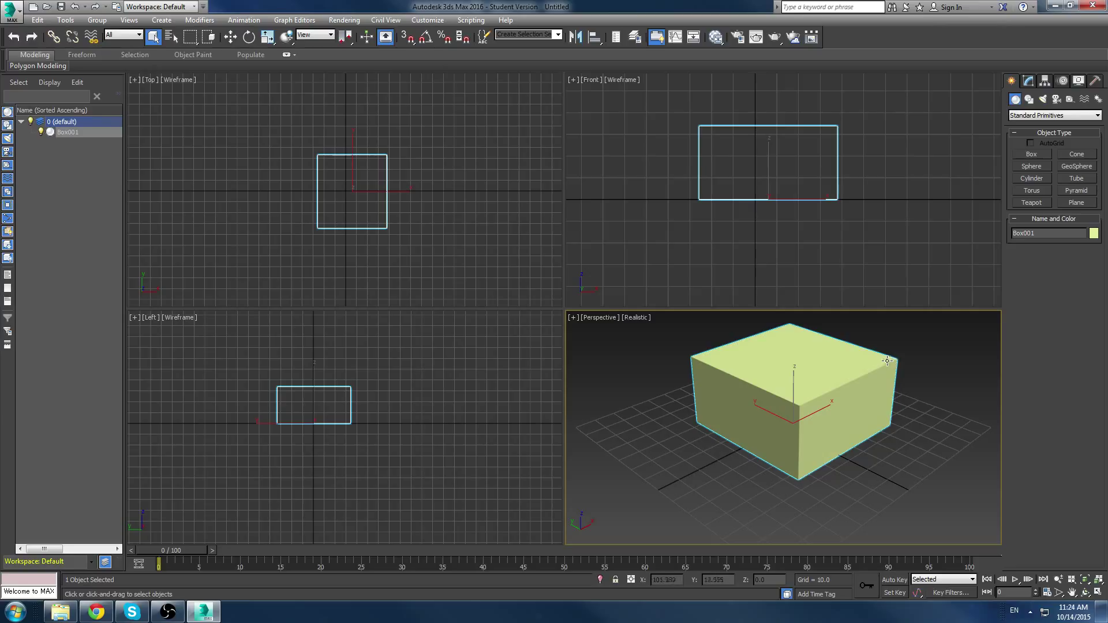
mouse_move(942, 398)
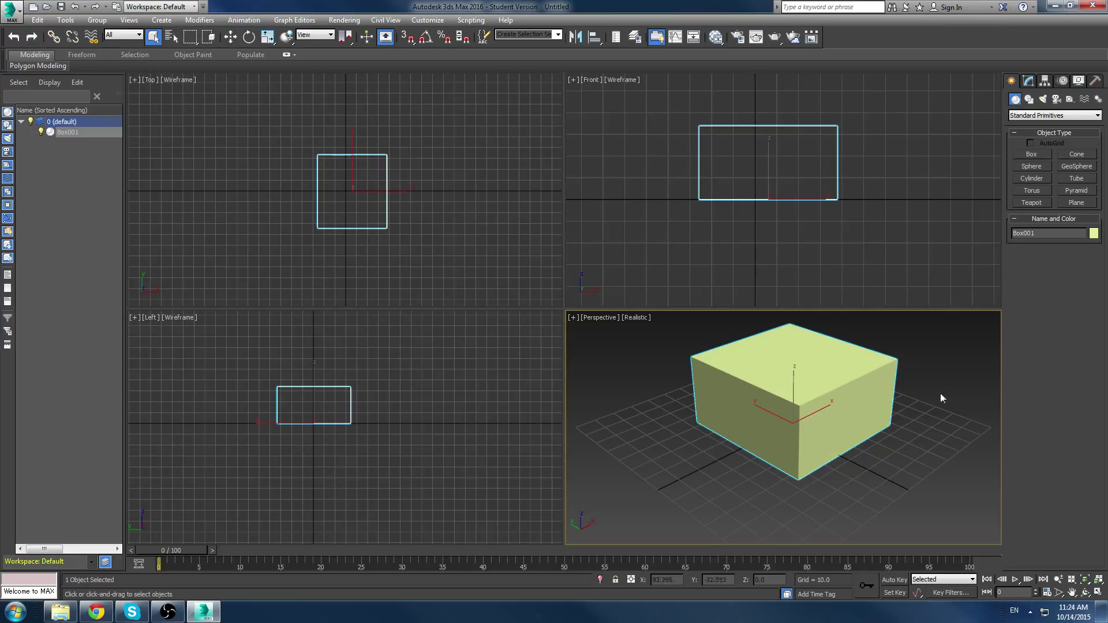
mouse_move(695, 359)
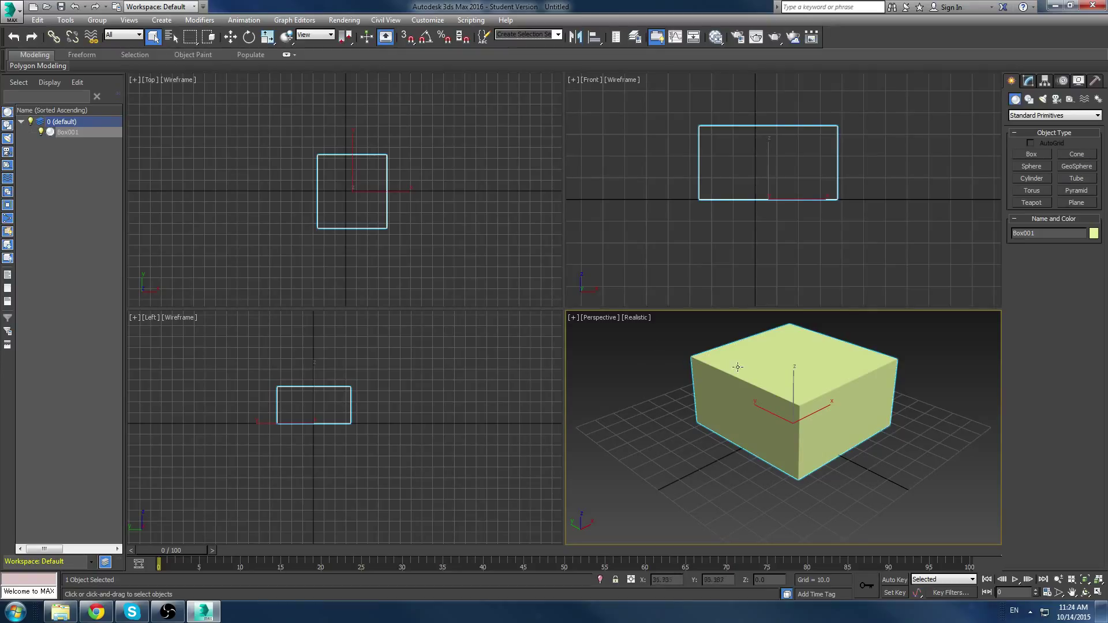
mouse_move(643, 351)
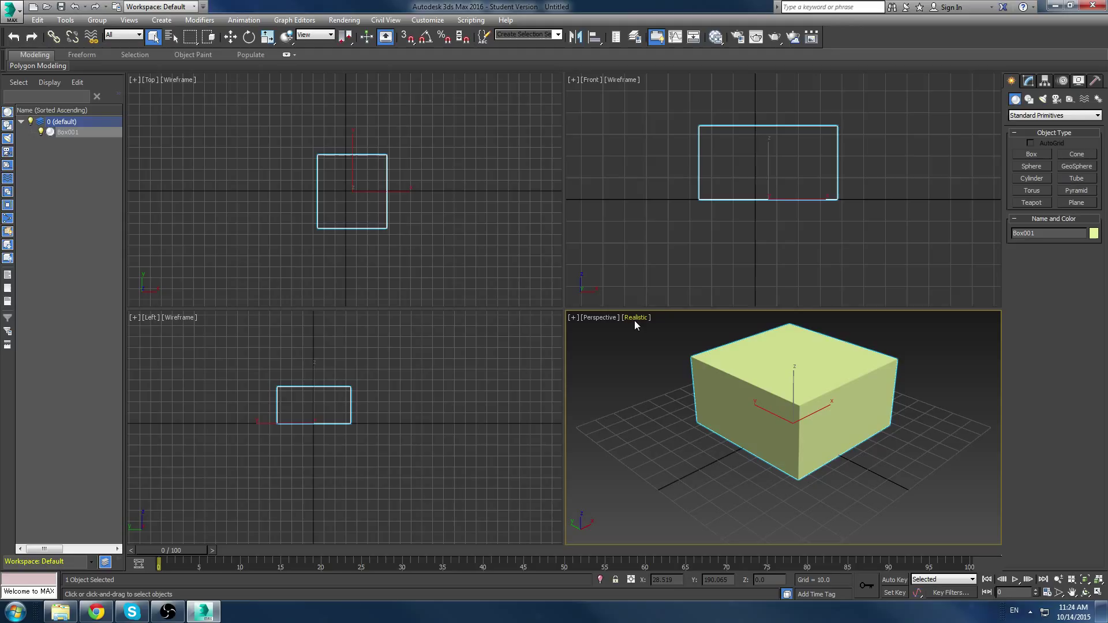
left_click(635, 317)
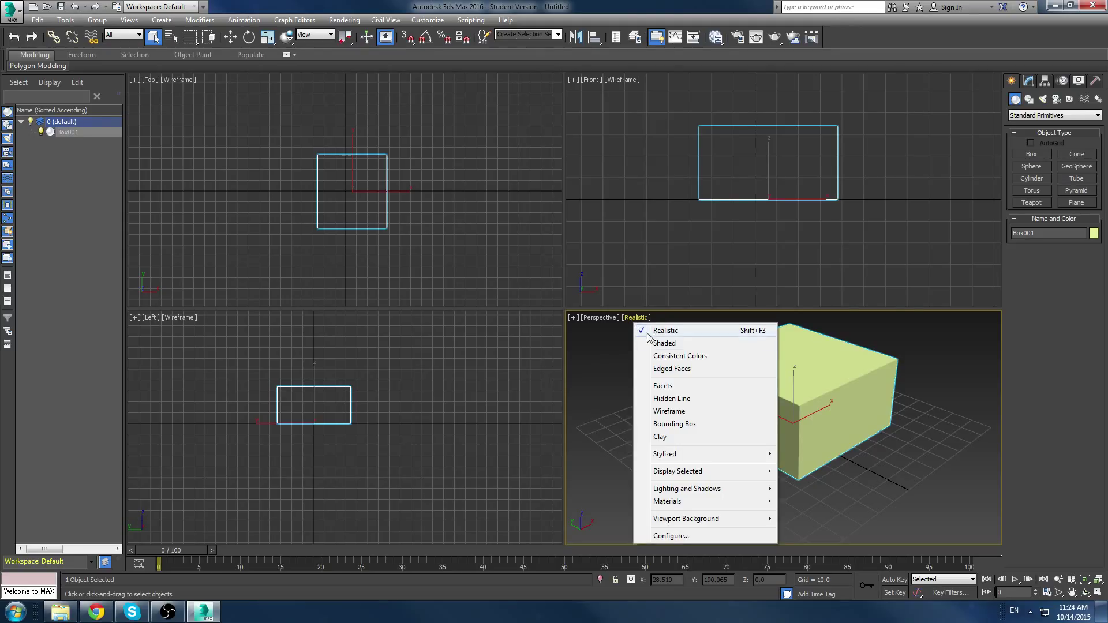
mouse_move(664, 343)
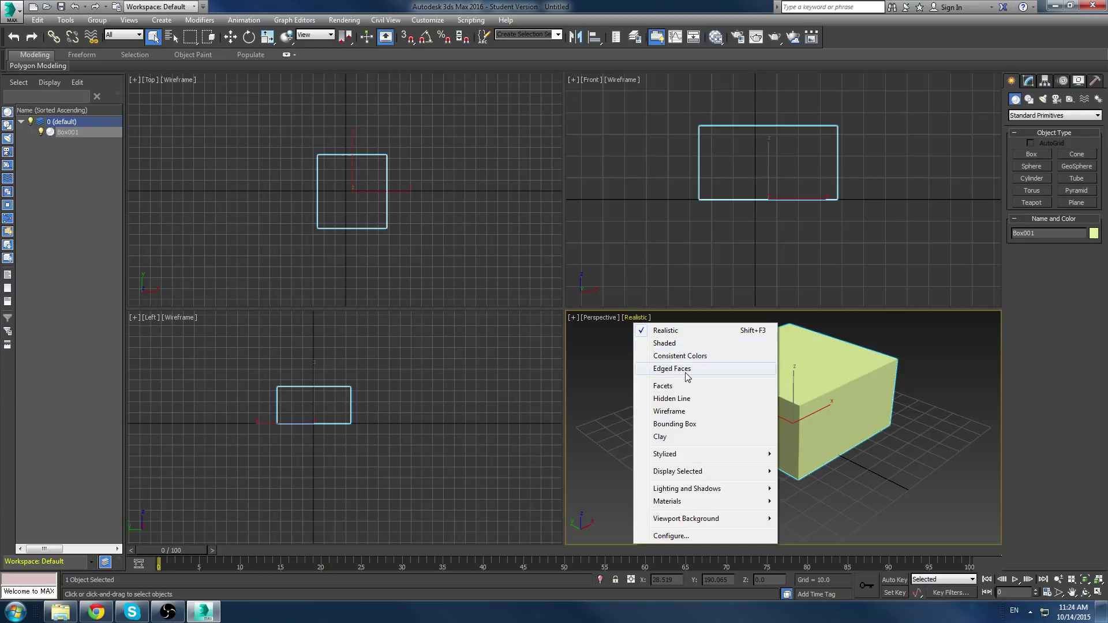
Turn on Edged Faces for the Perspective viewport's Realistic shading
left_click(671, 369)
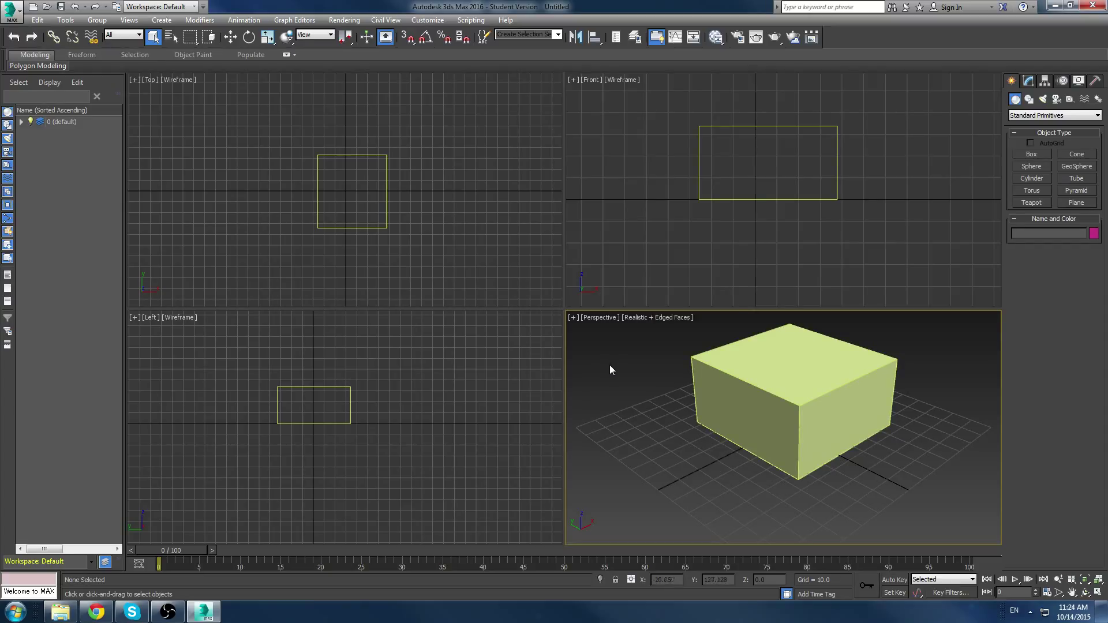
mouse_move(613, 381)
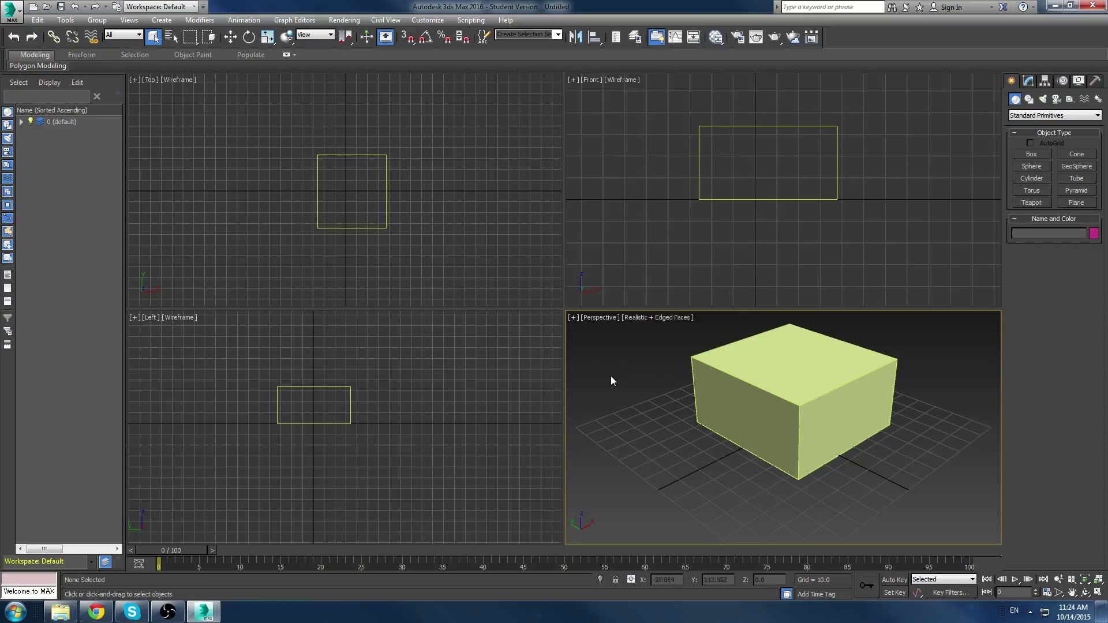
mouse_move(660, 356)
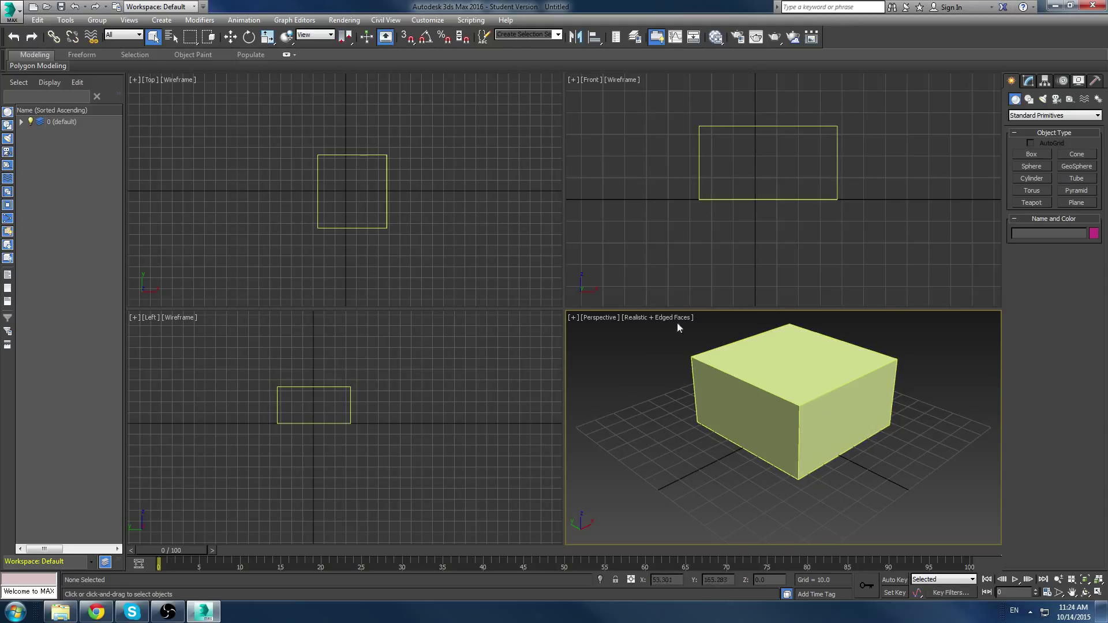
Switch the Perspective view to plain Shaded style and maximize it with Alt+W
left_click(657, 317)
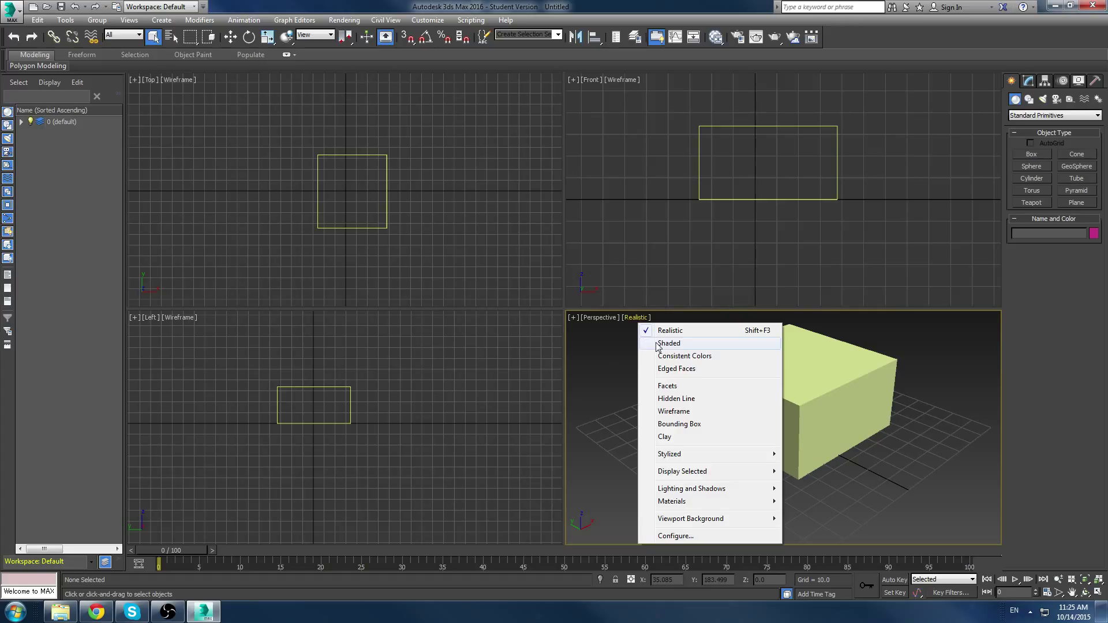
left_click(669, 343)
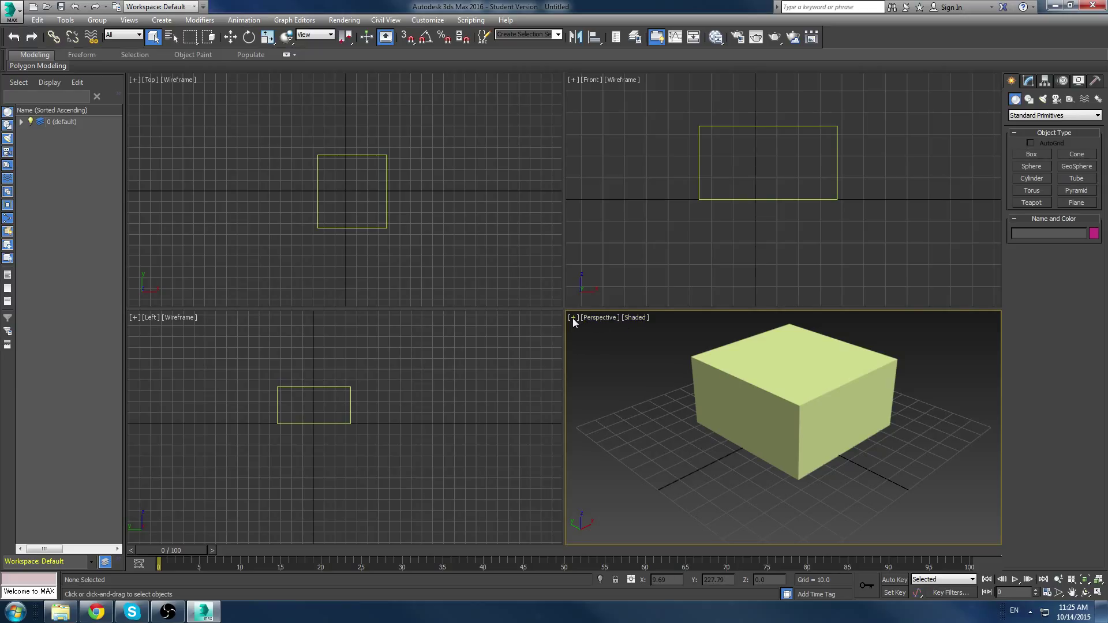
key("Alt+W")
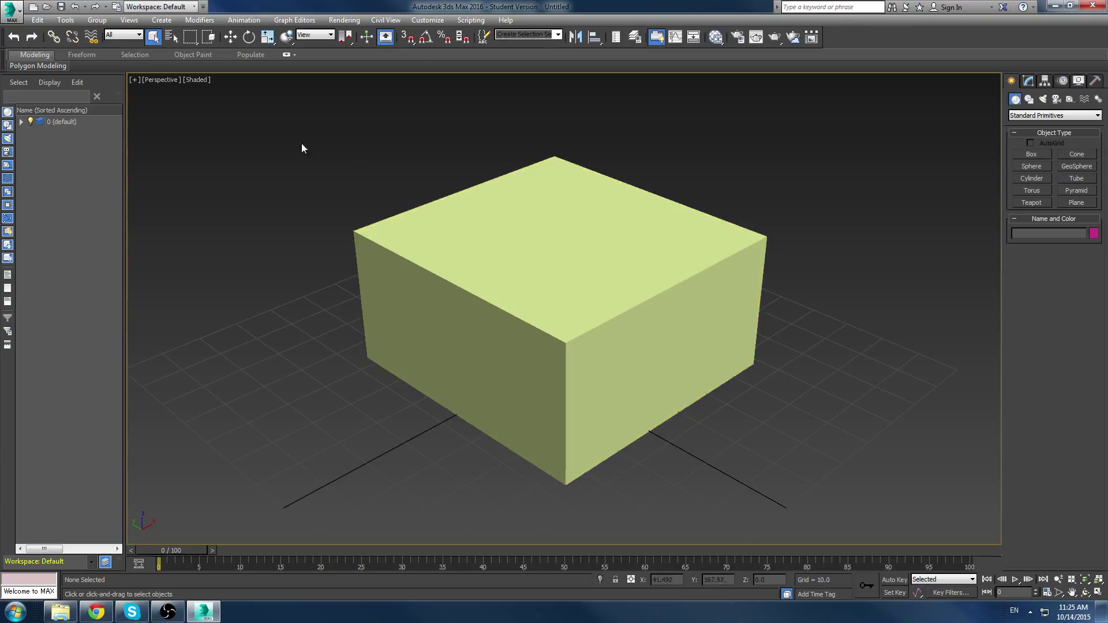
Try Consistent Colors, Wireframe and Bounding Box shading on the box, ending on Clay
left_click(196, 80)
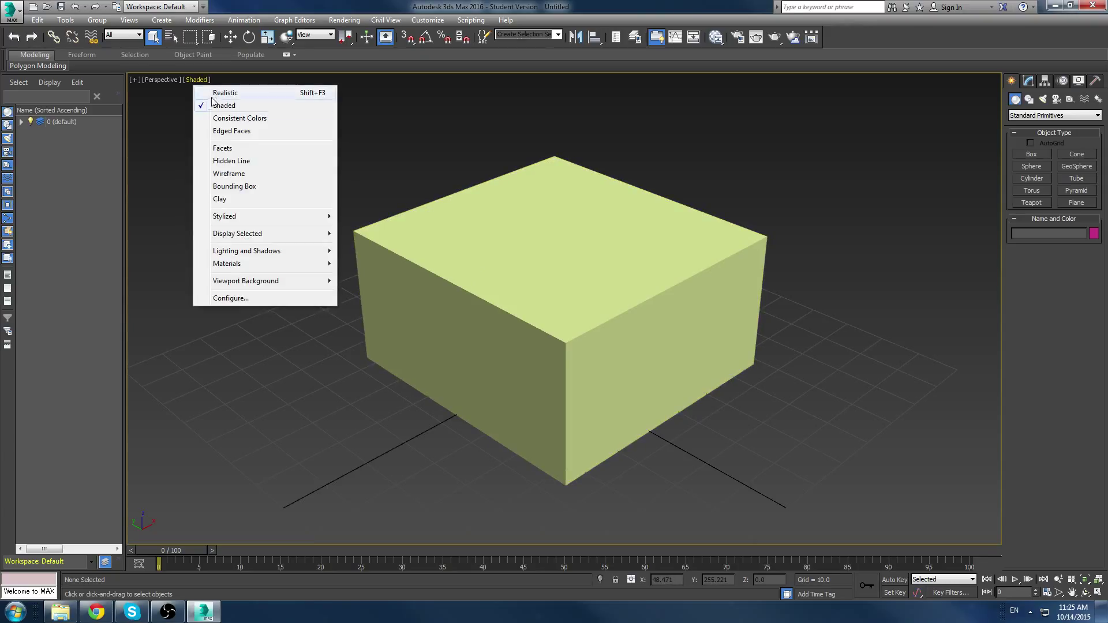
mouse_move(235, 114)
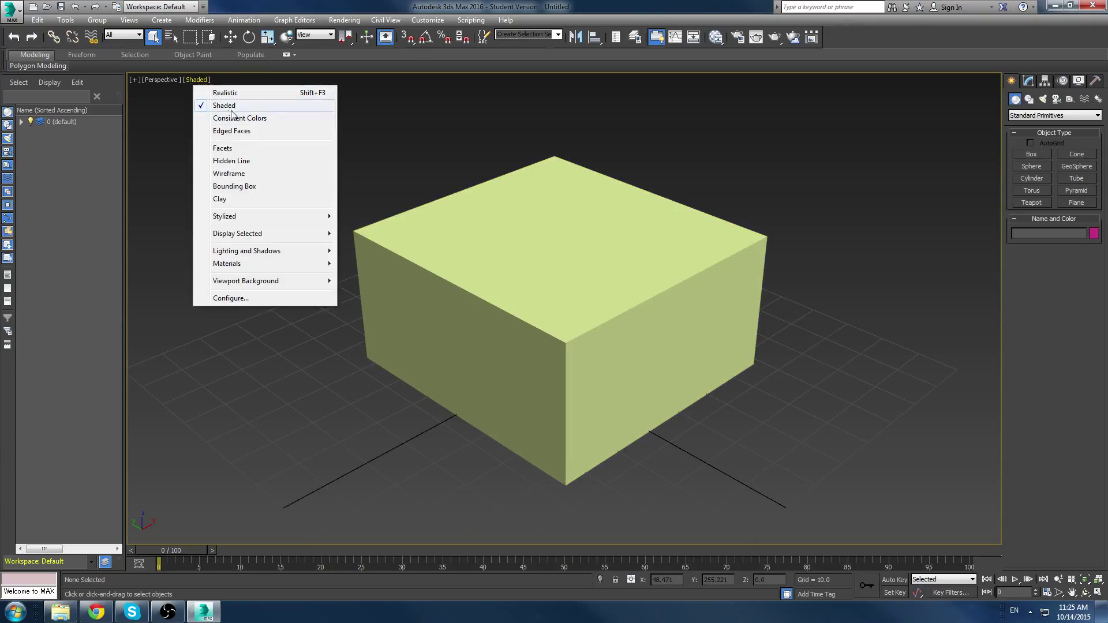
left_click(239, 118)
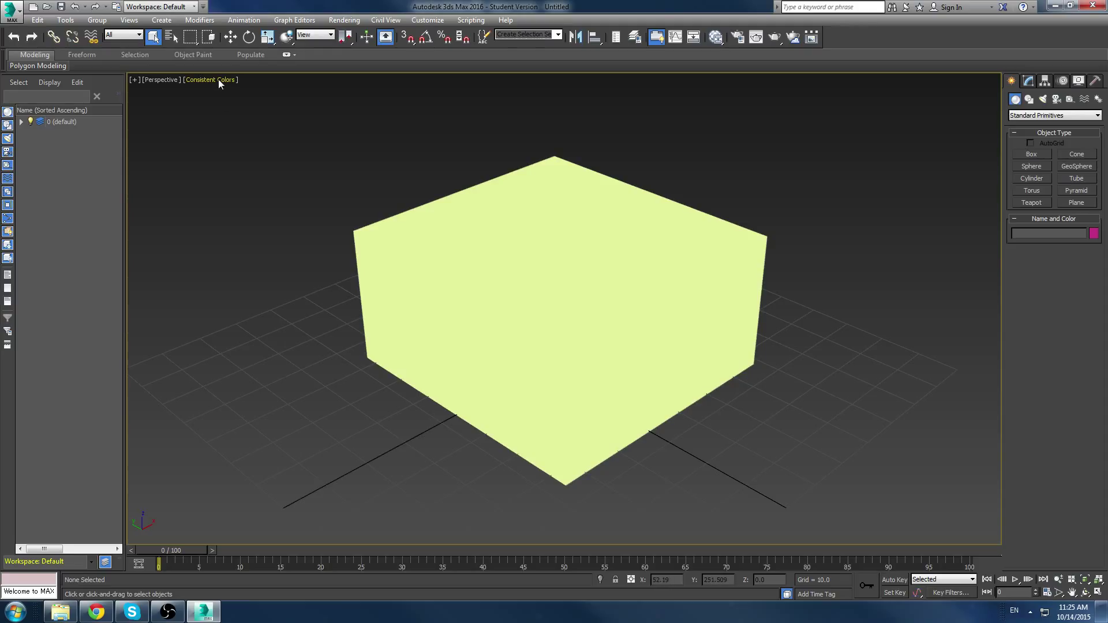
left_click(210, 80)
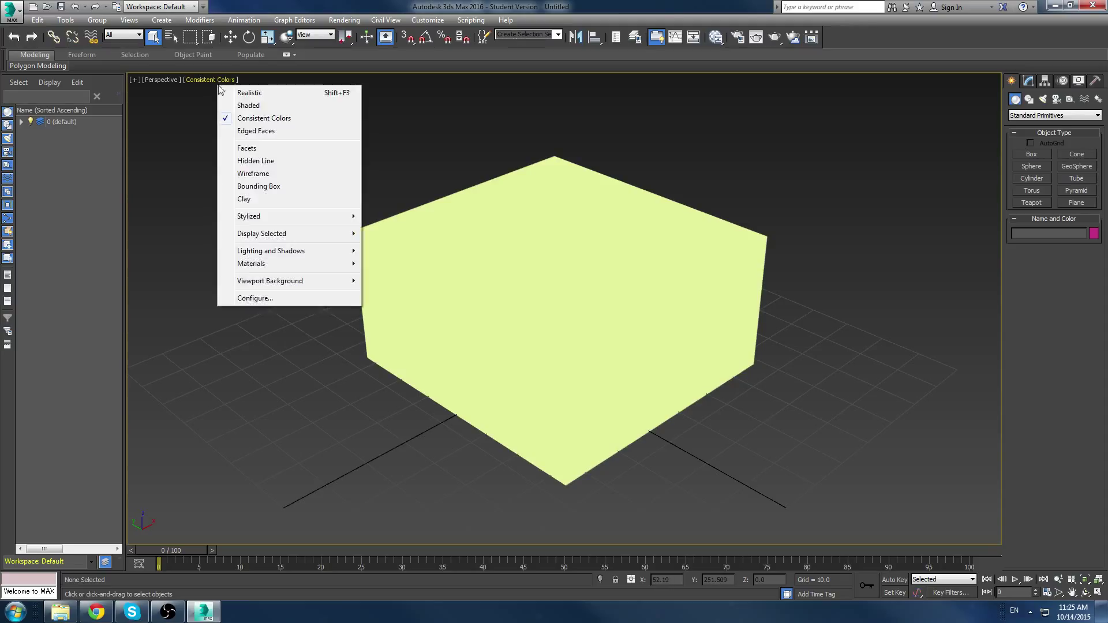
mouse_move(263, 152)
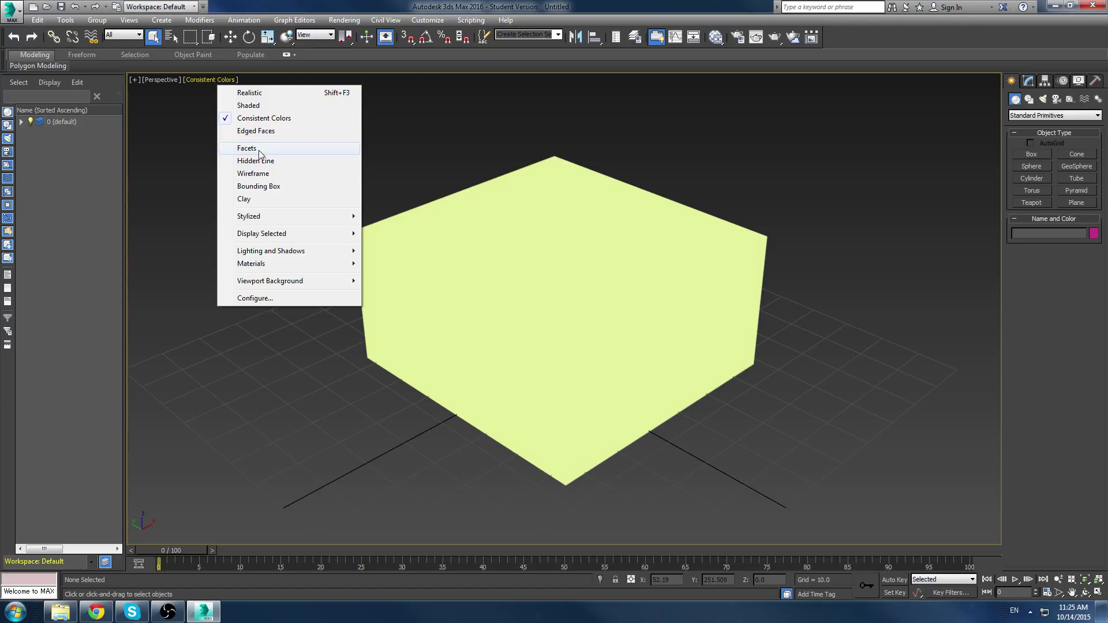
mouse_move(265, 165)
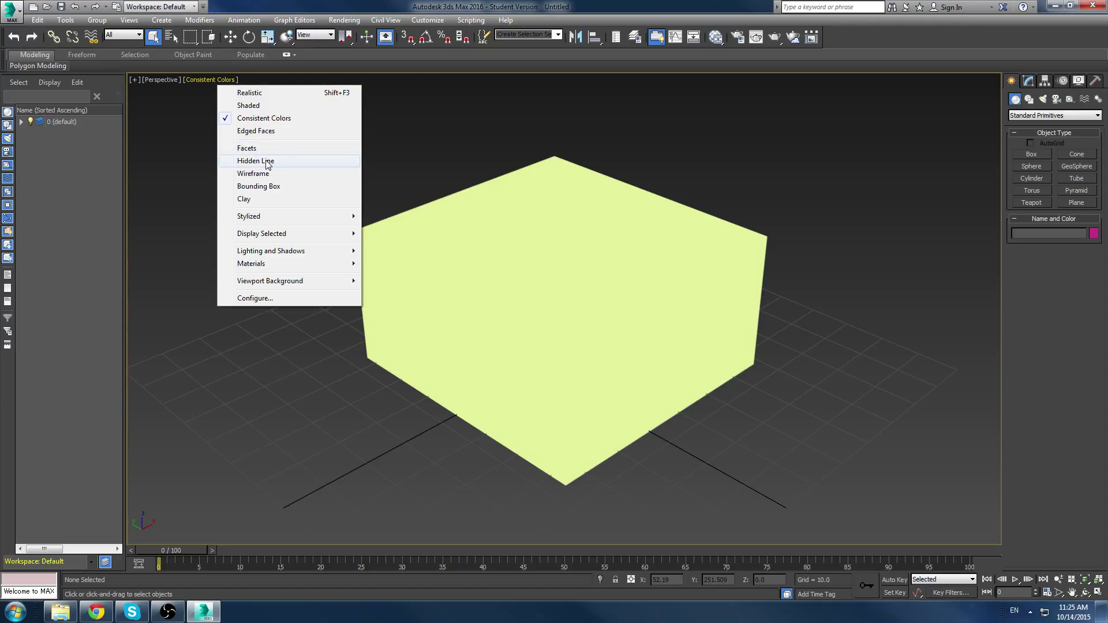
left_click(253, 173)
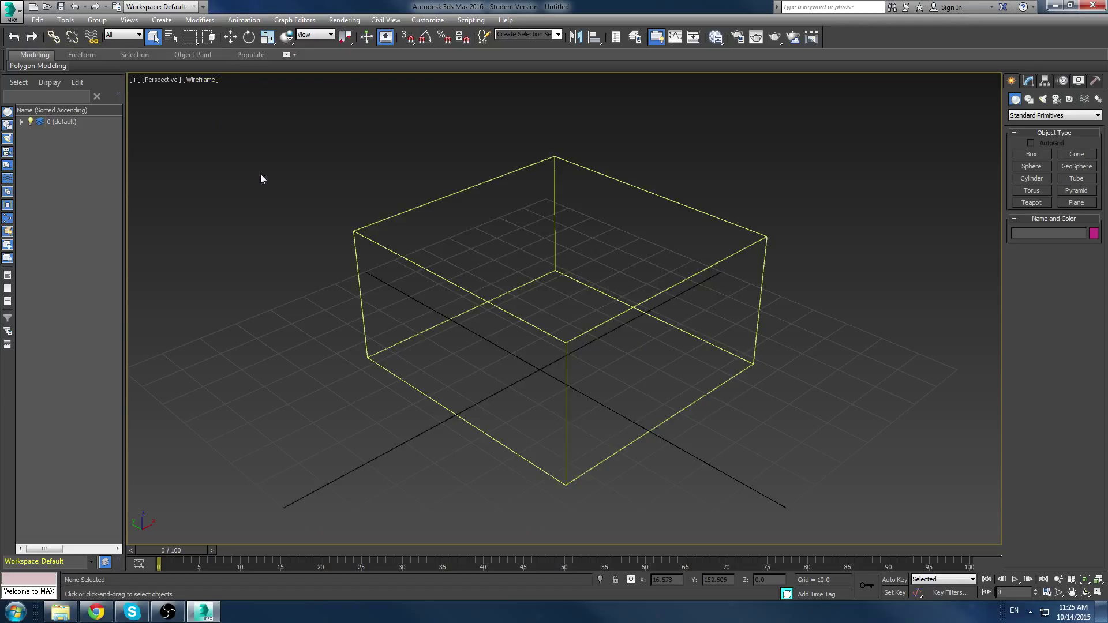
left_click(201, 80)
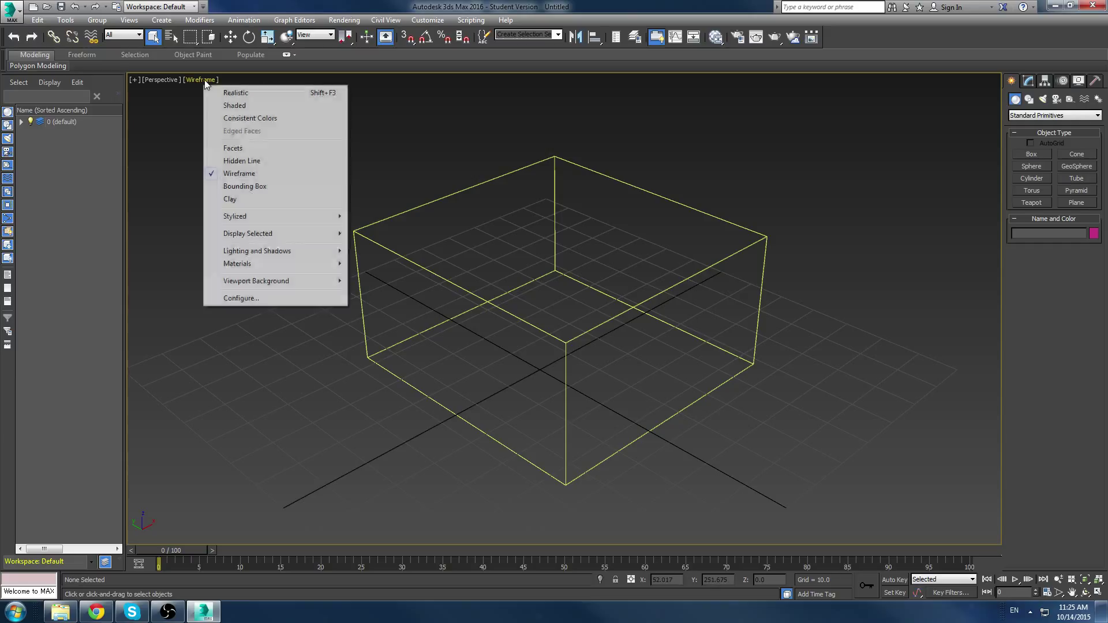
left_click(245, 186)
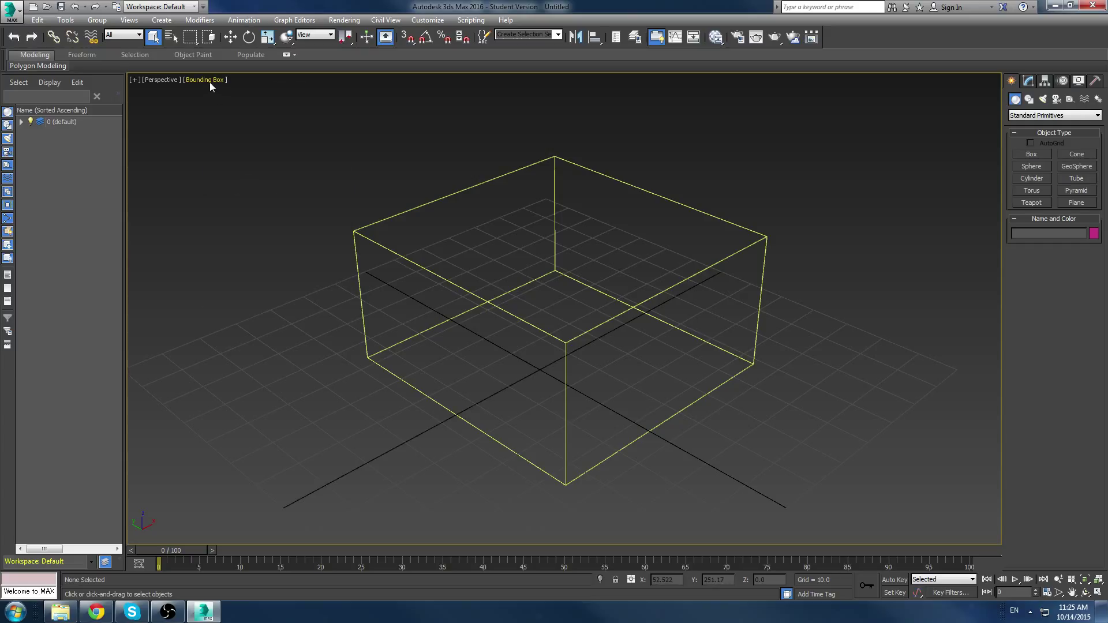
left_click(204, 80)
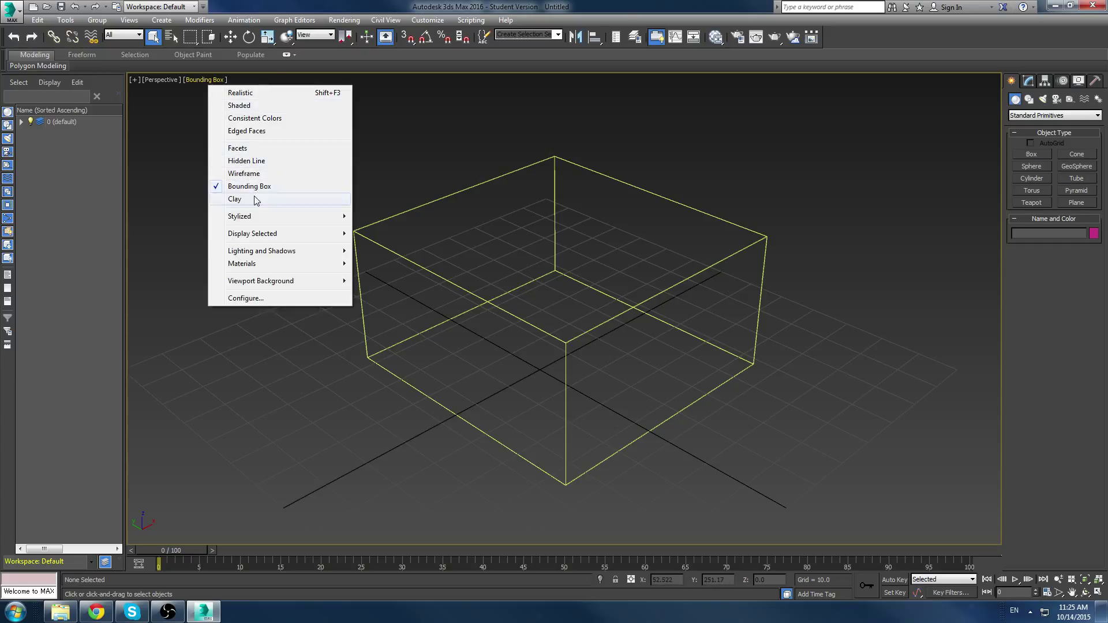
left_click(234, 199)
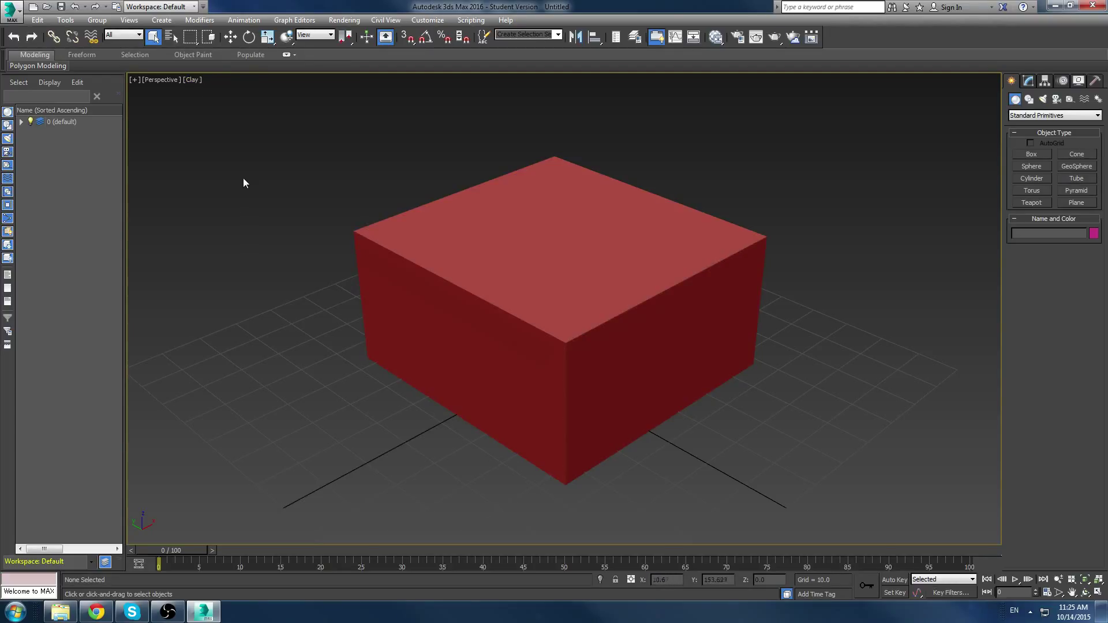
Switch the maximized Perspective view from Clay back to Shaded, showing the yellow-green box
left_click(192, 80)
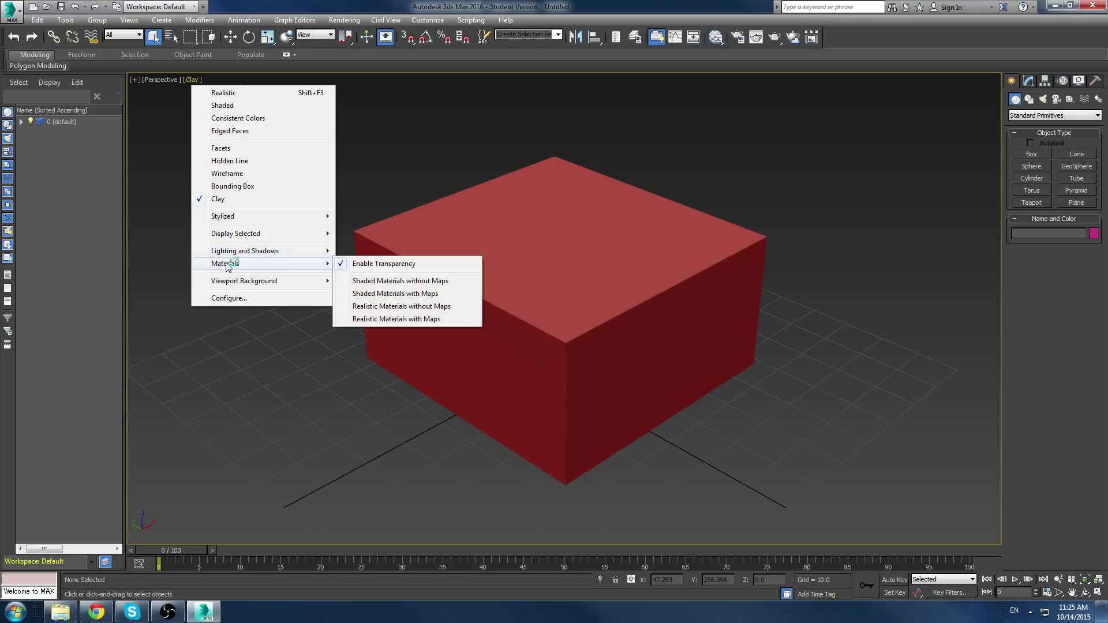
left_click(404, 143)
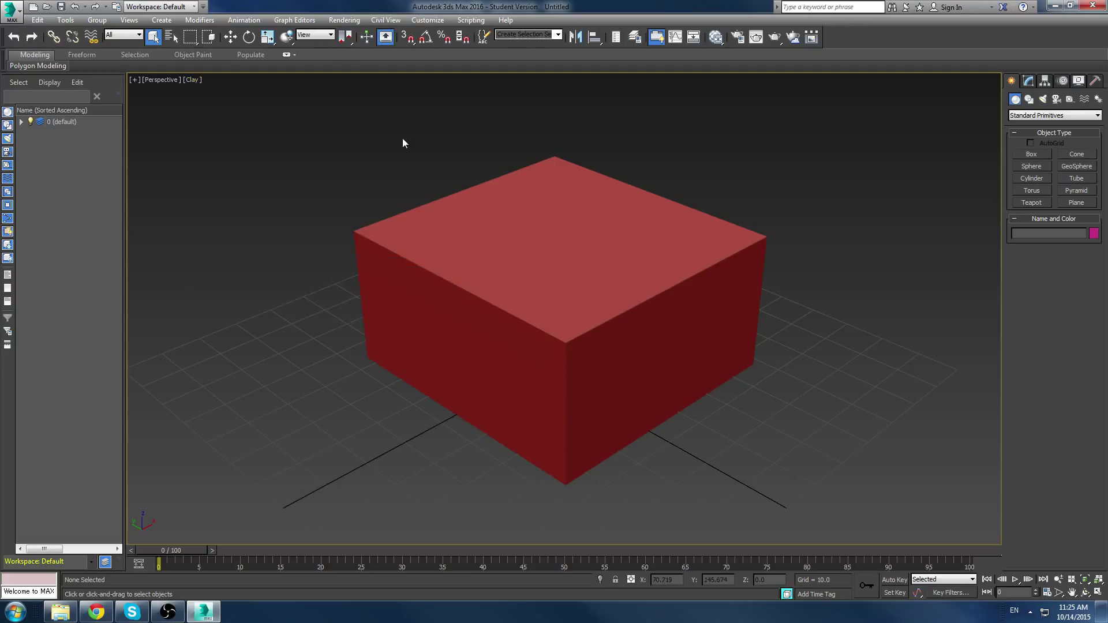
left_click(172, 80)
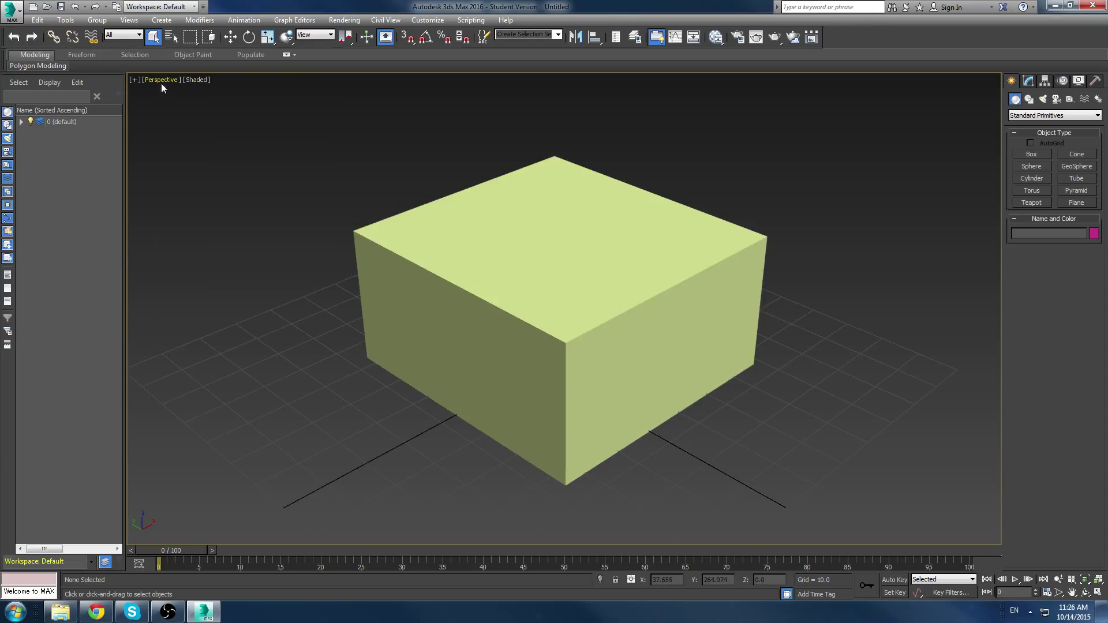
left_click(161, 80)
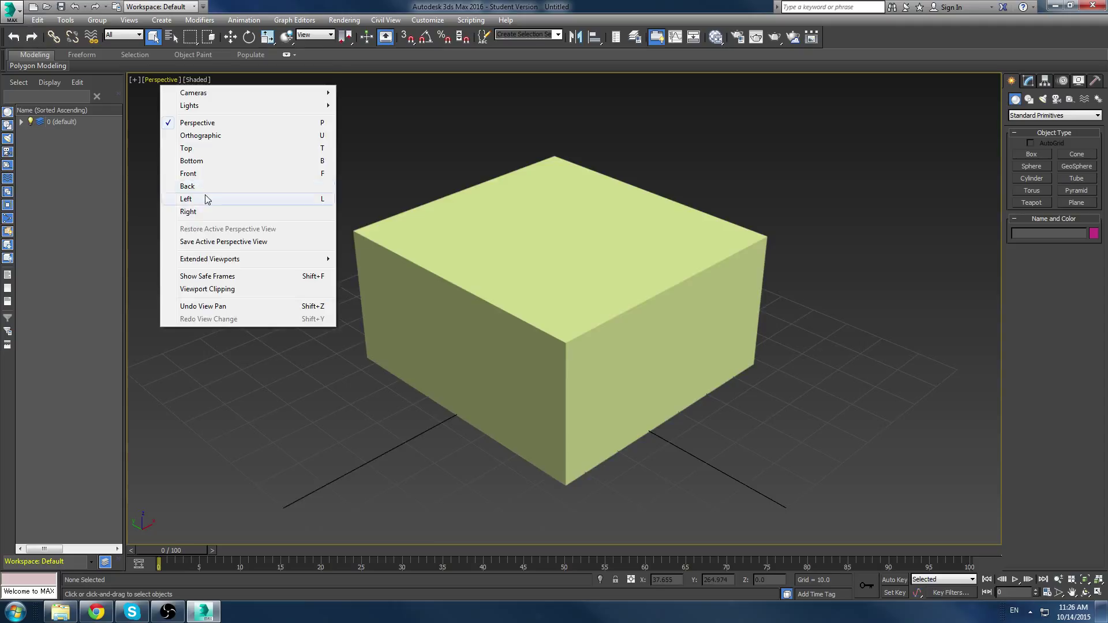
left_click(185, 198)
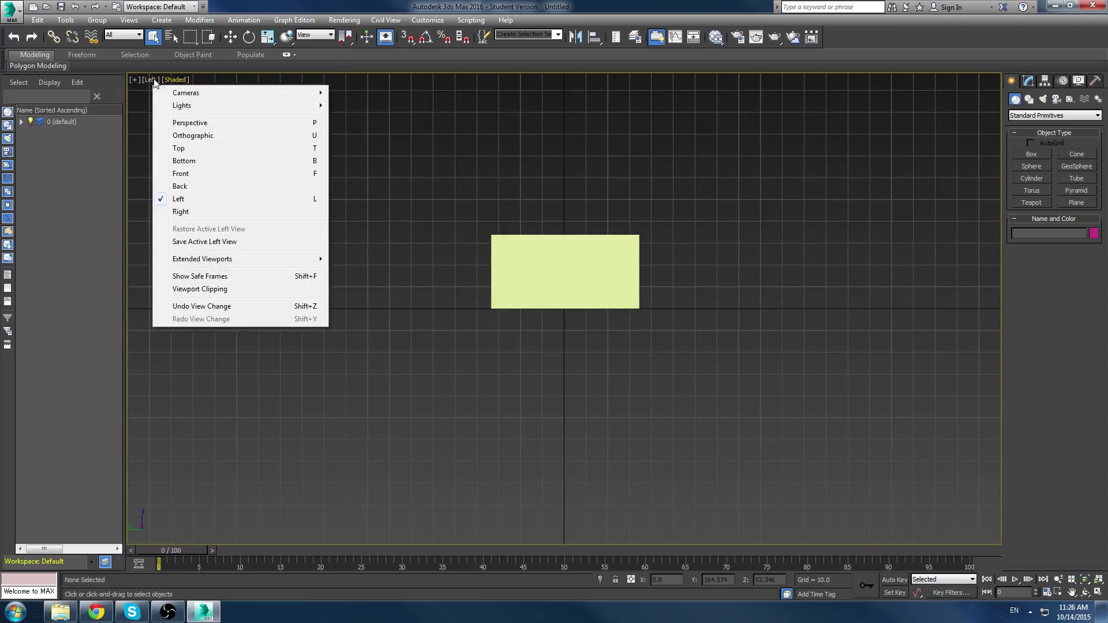
left_click(190, 122)
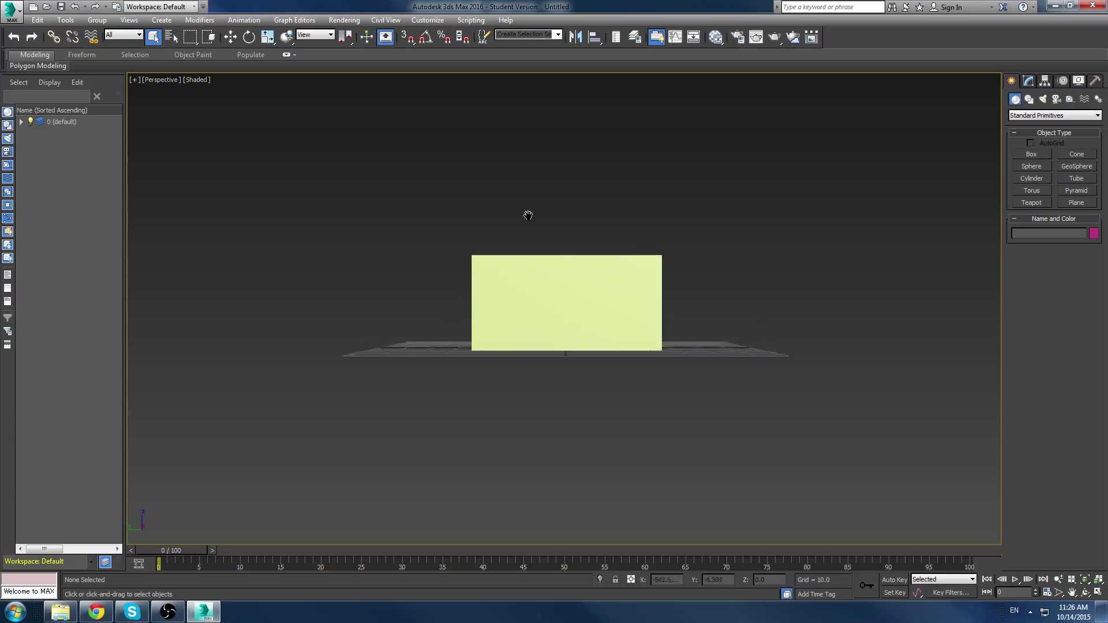
left_click_drag(528, 215, 602, 289)
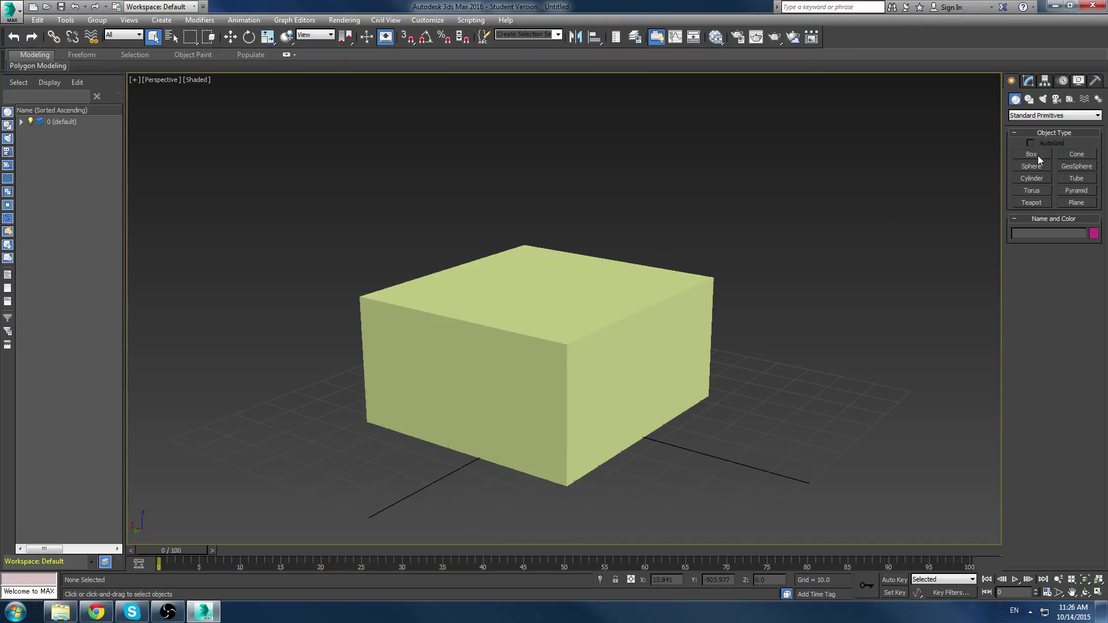
Create Sphere001 with radius about 21.5 in front of the box's right side
left_click(1031, 166)
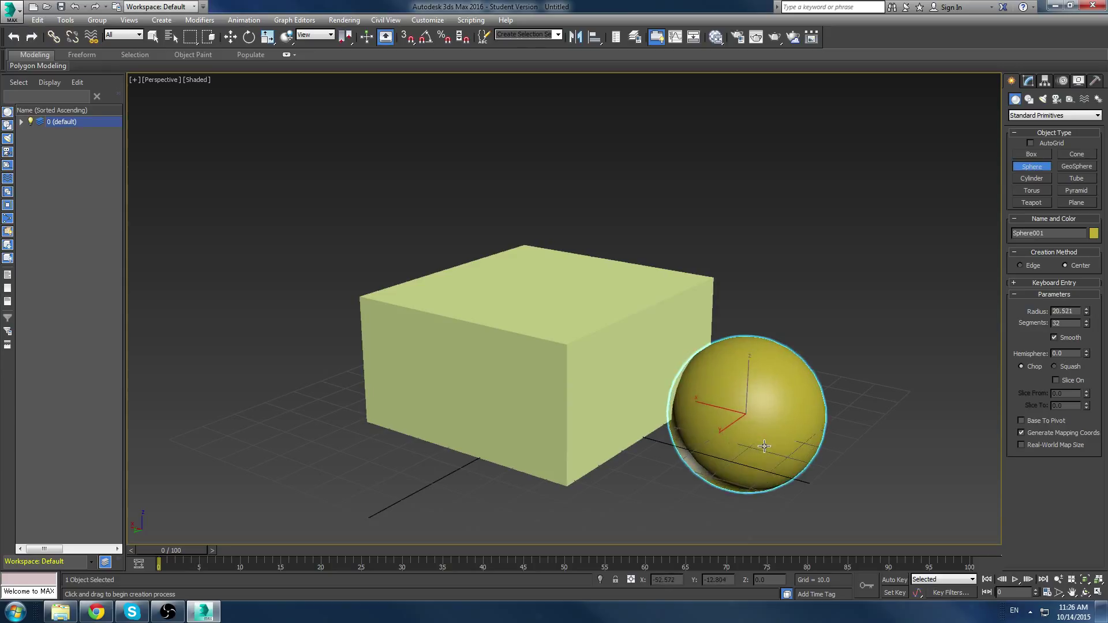
left_click_drag(763, 445, 768, 452)
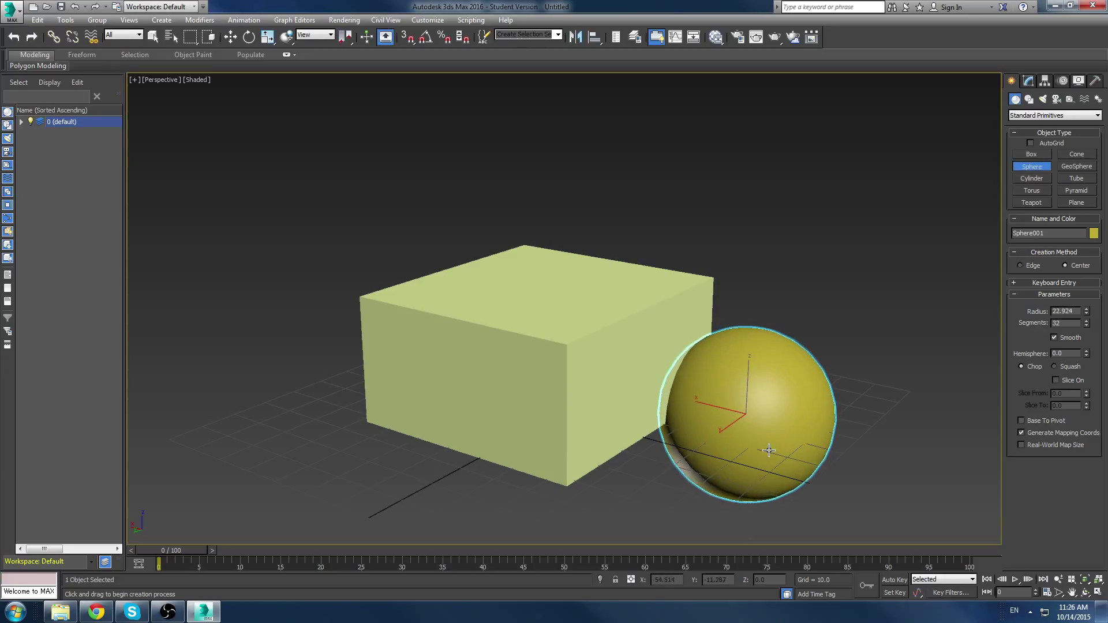
left_click_drag(769, 450, 766, 447)
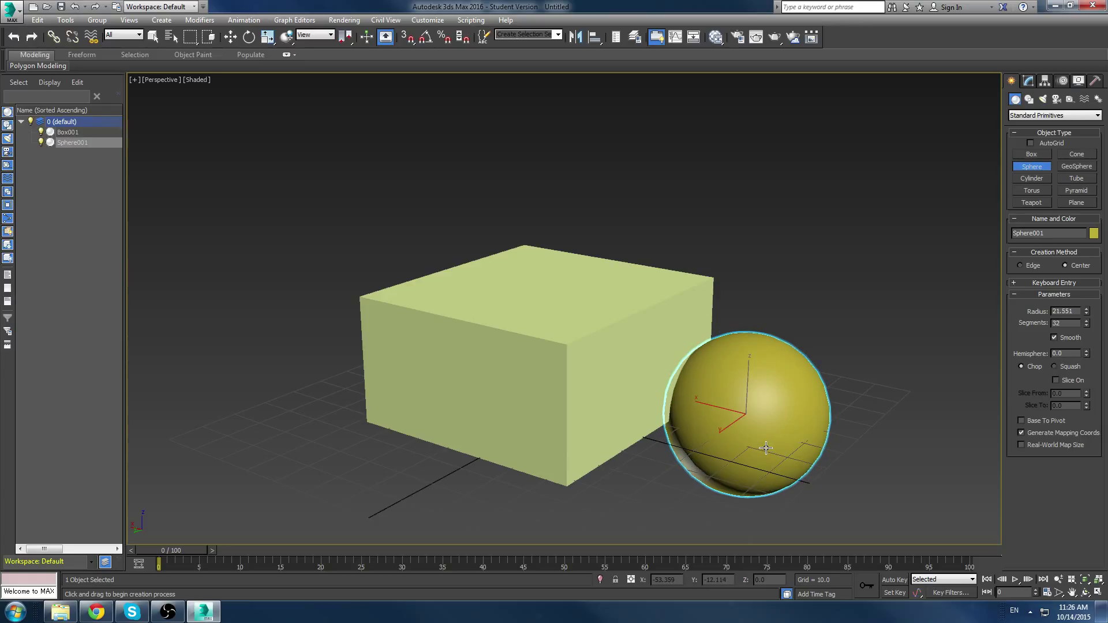
mouse_move(337, 474)
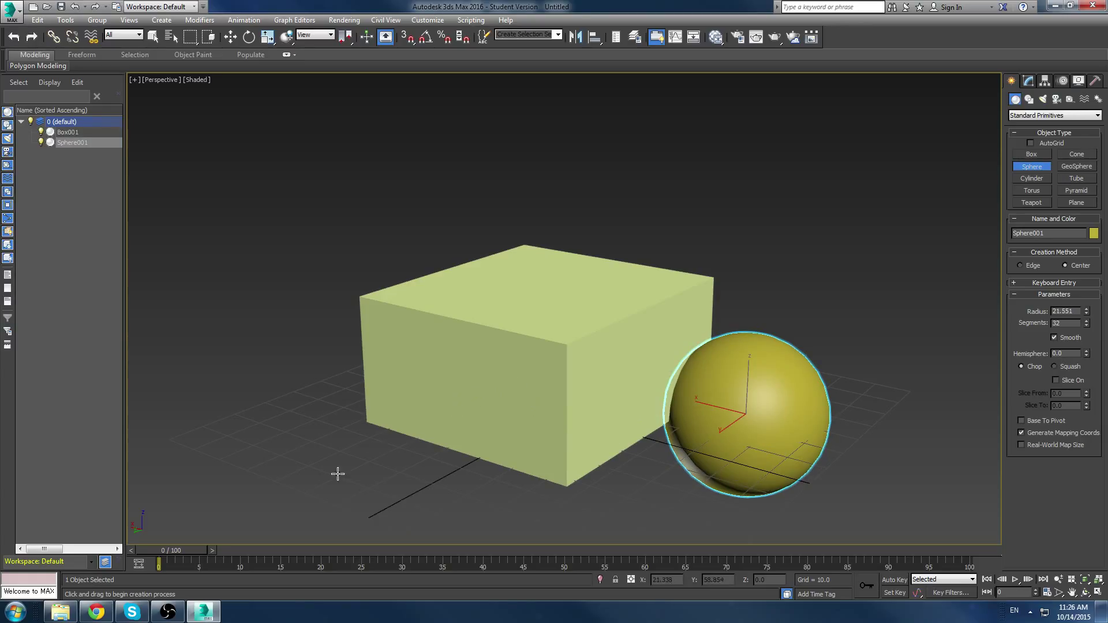
mouse_move(774, 437)
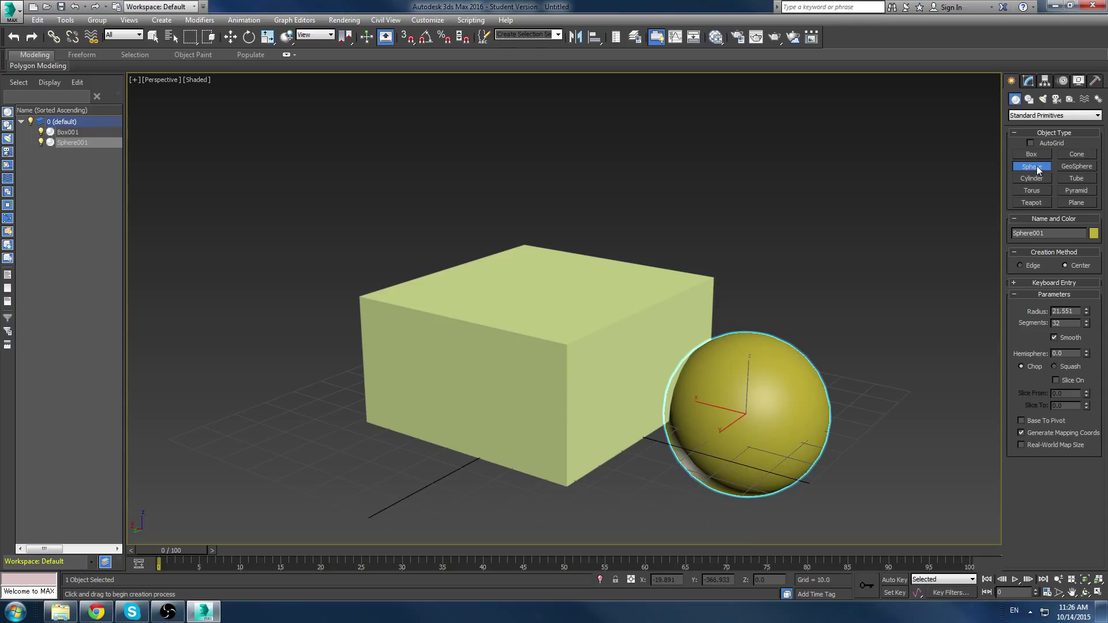
mouse_move(336, 452)
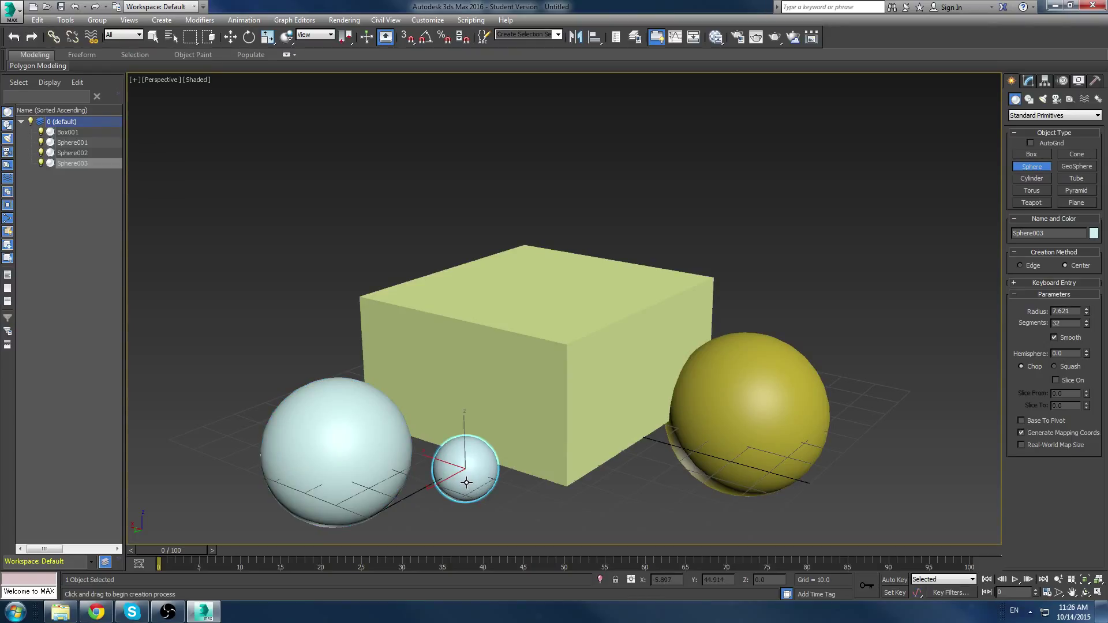
mouse_move(628, 476)
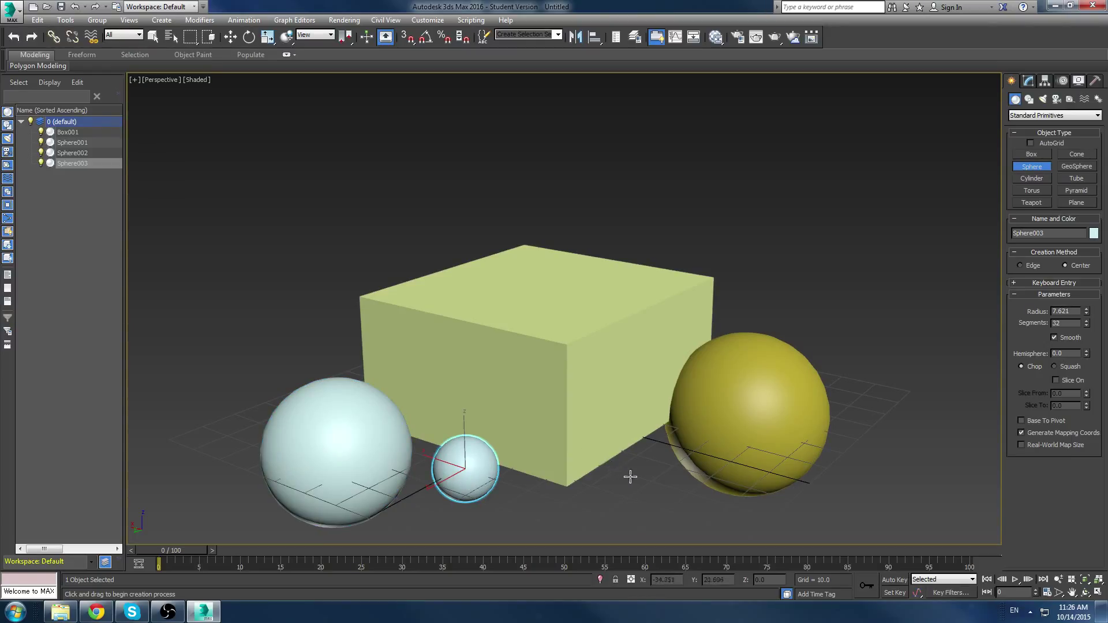
mouse_move(629, 453)
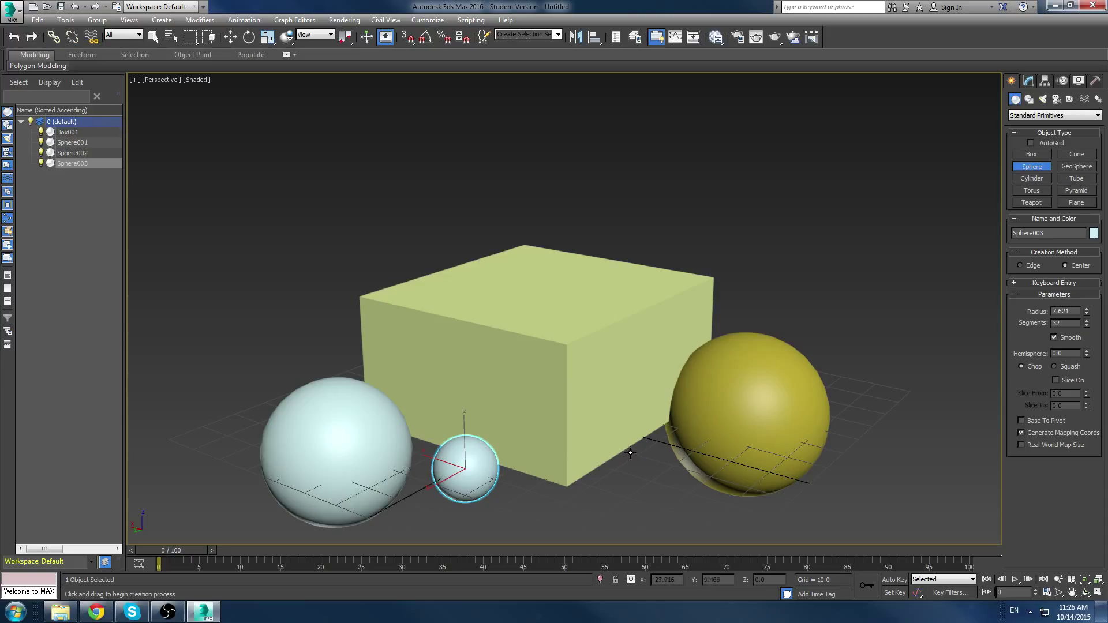
mouse_move(657, 454)
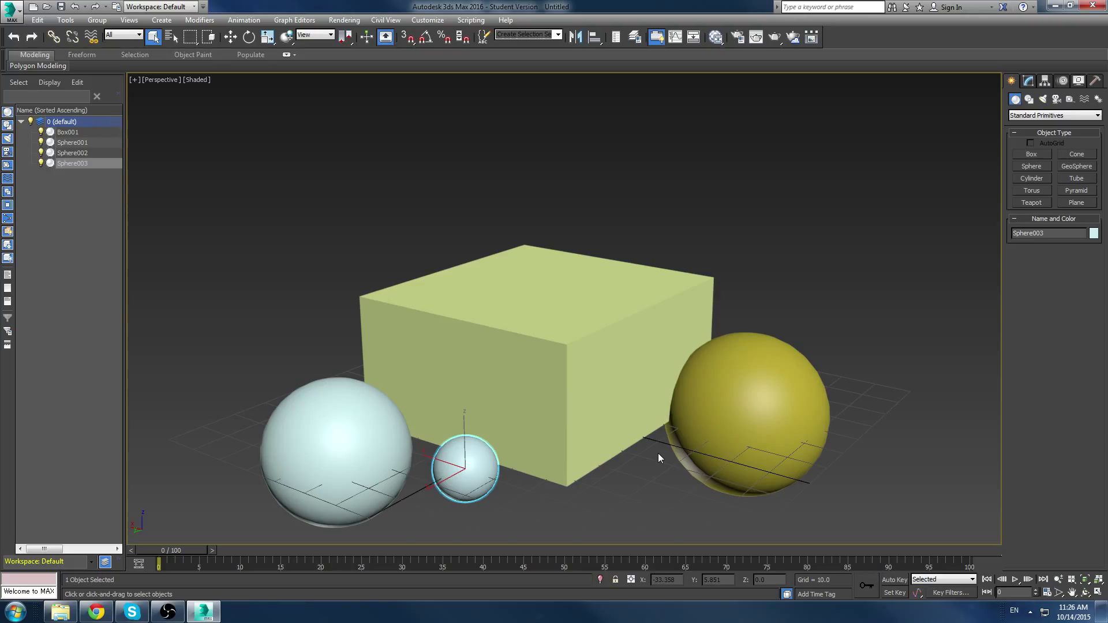
Restore the four-viewport layout and show the Perspective viewport's shading style options
left_click(135, 79)
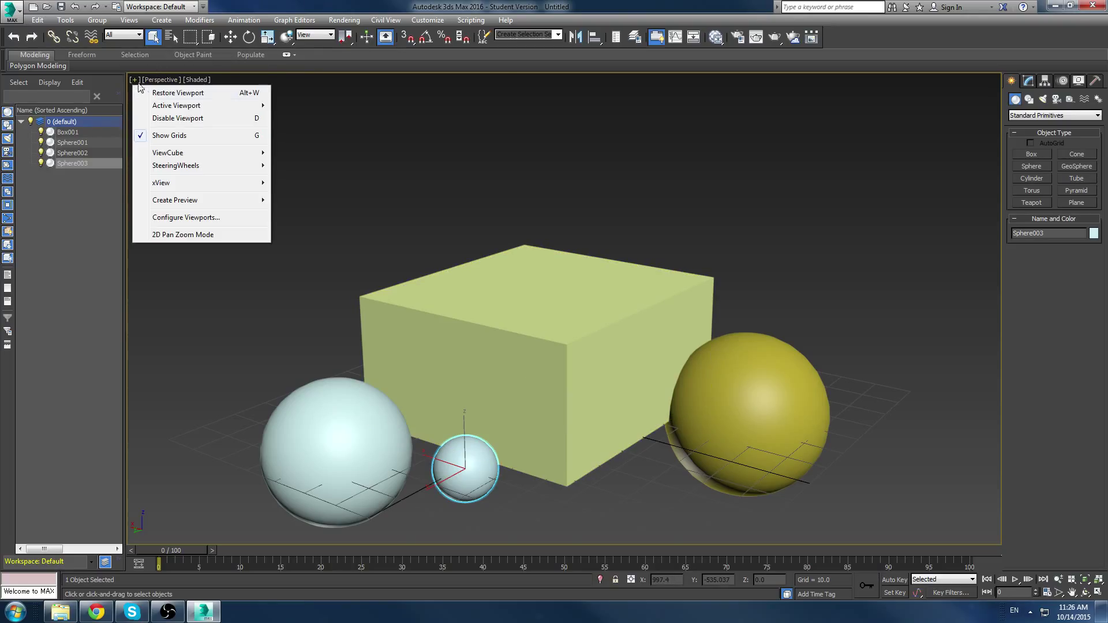
left_click(178, 92)
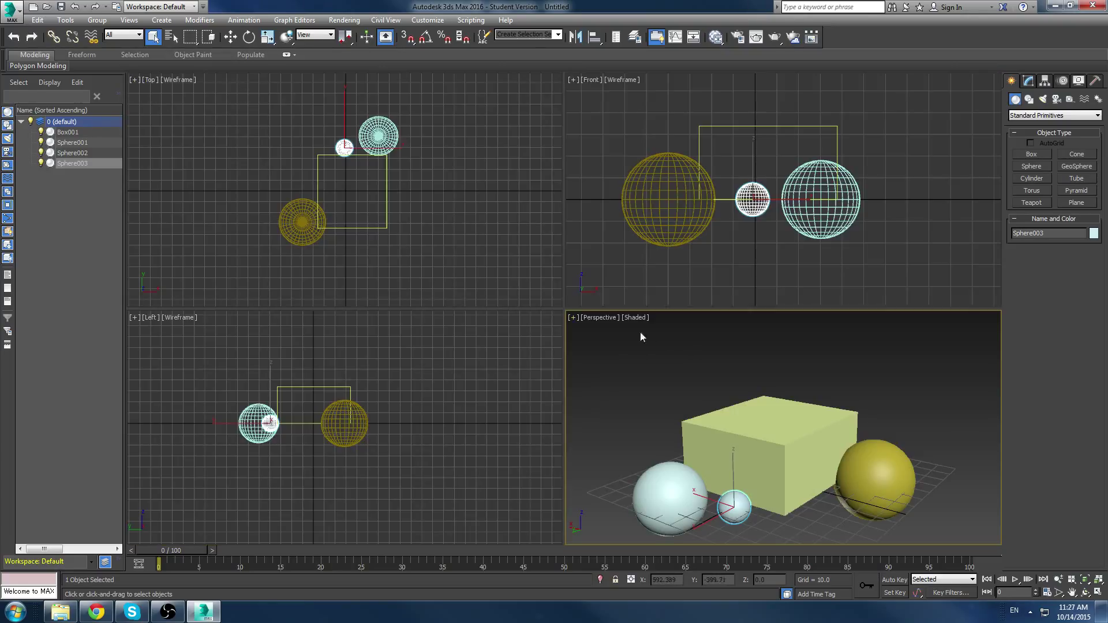
left_click(635, 317)
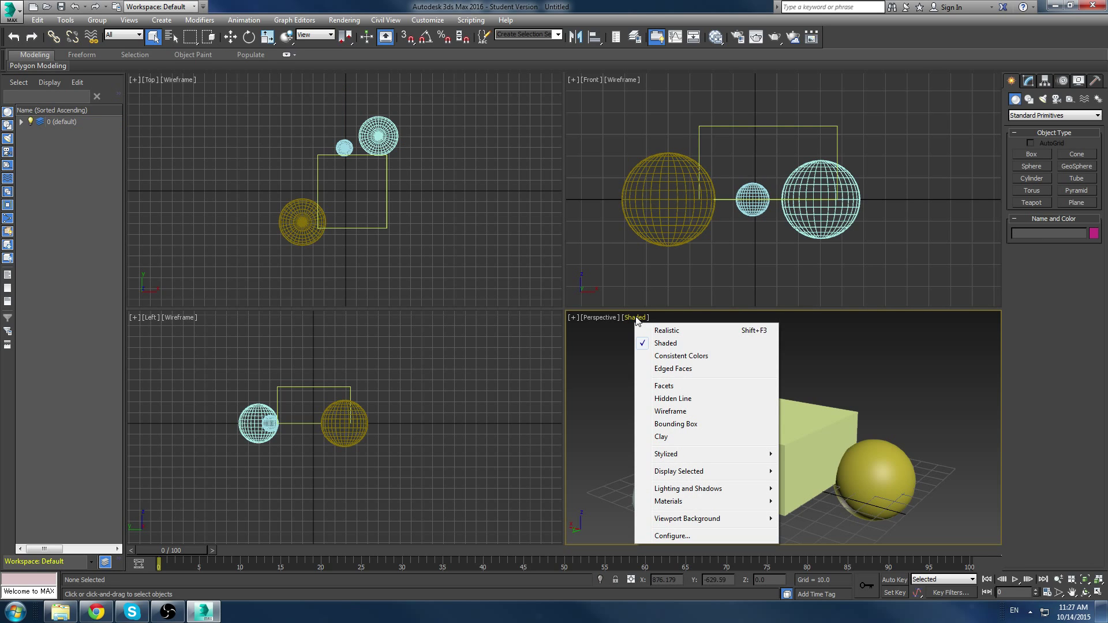